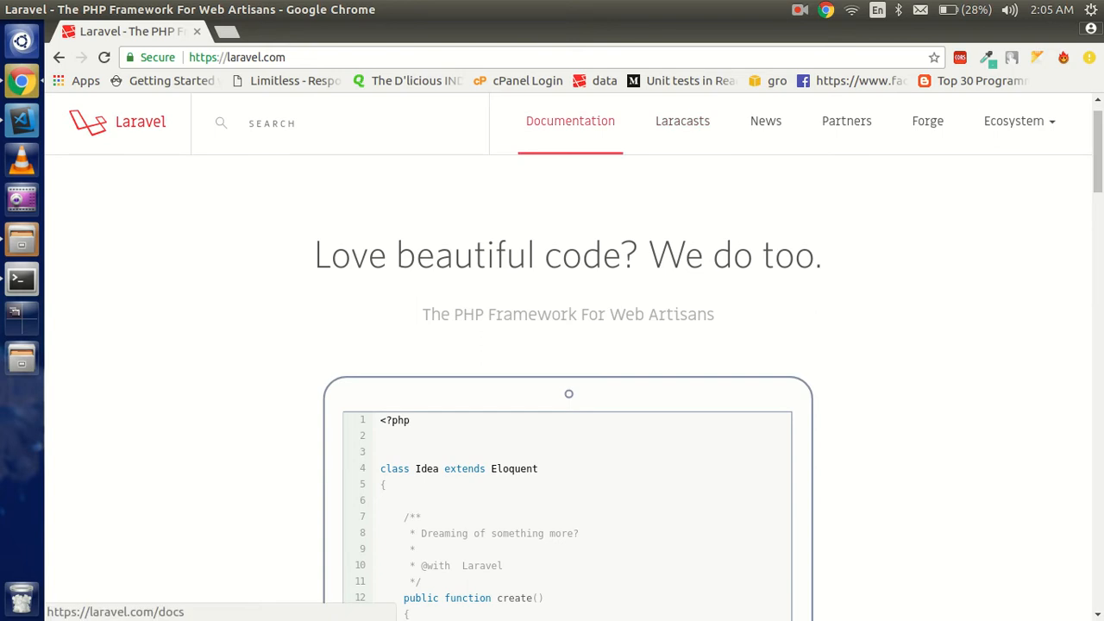
Open the Laravel 5.7 Installation docs from laravel.com and scroll through its requirements
left_click(570, 120)
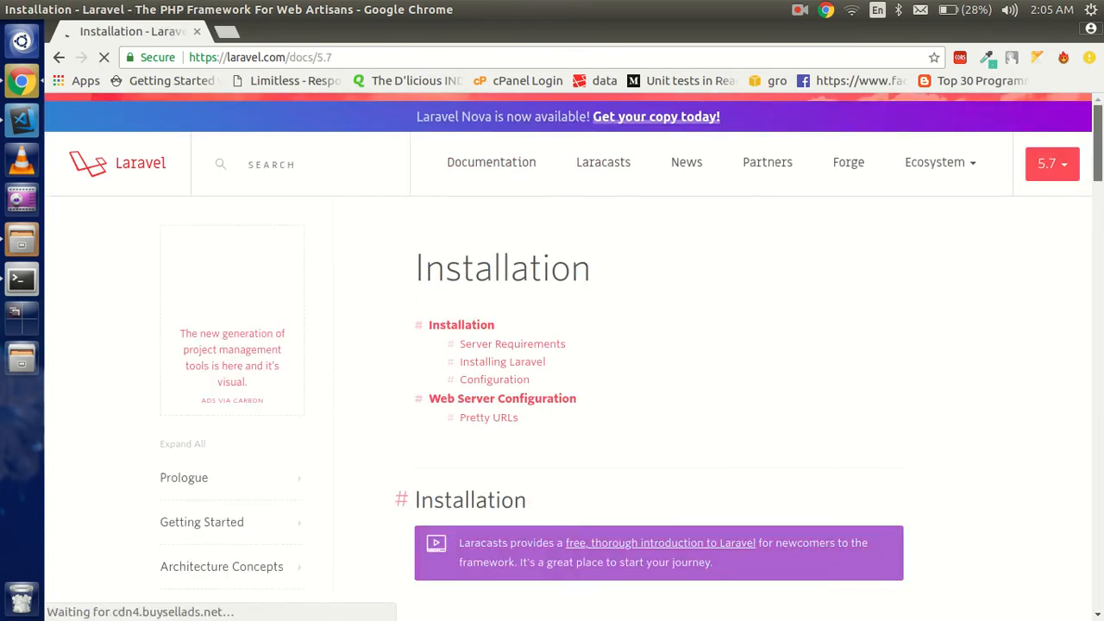
scroll("down", 3)
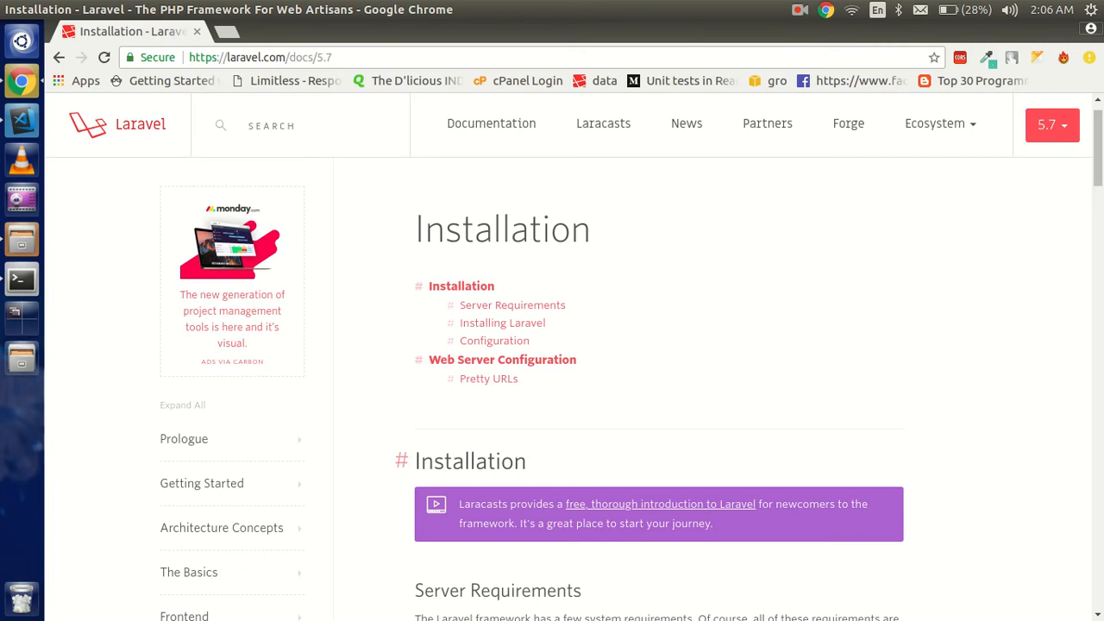
mouse_move(21, 278)
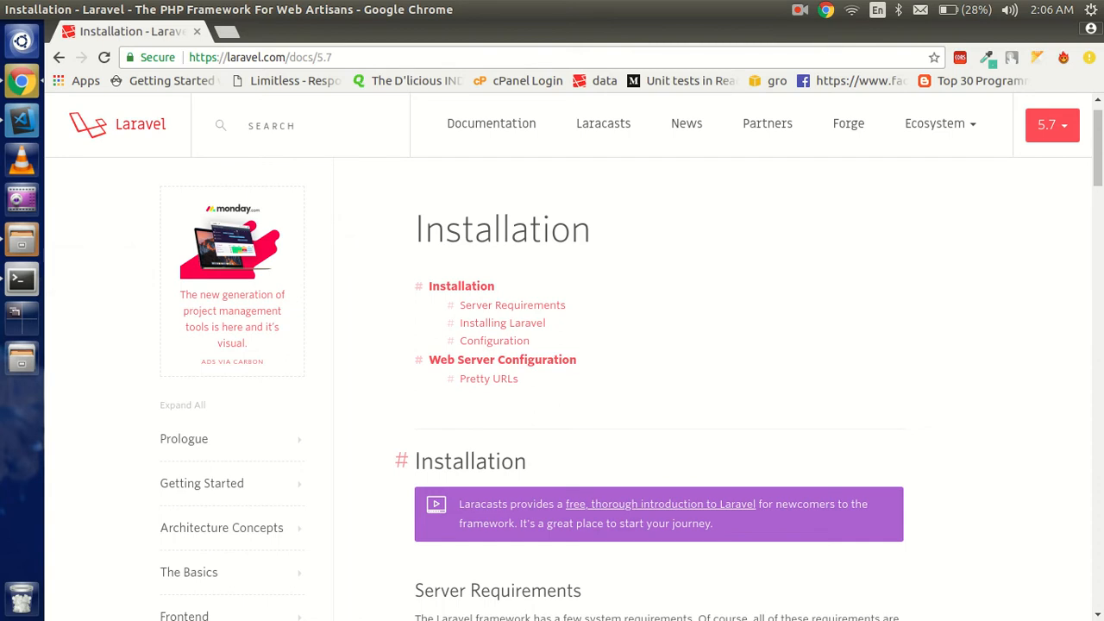
mouse_move(21, 278)
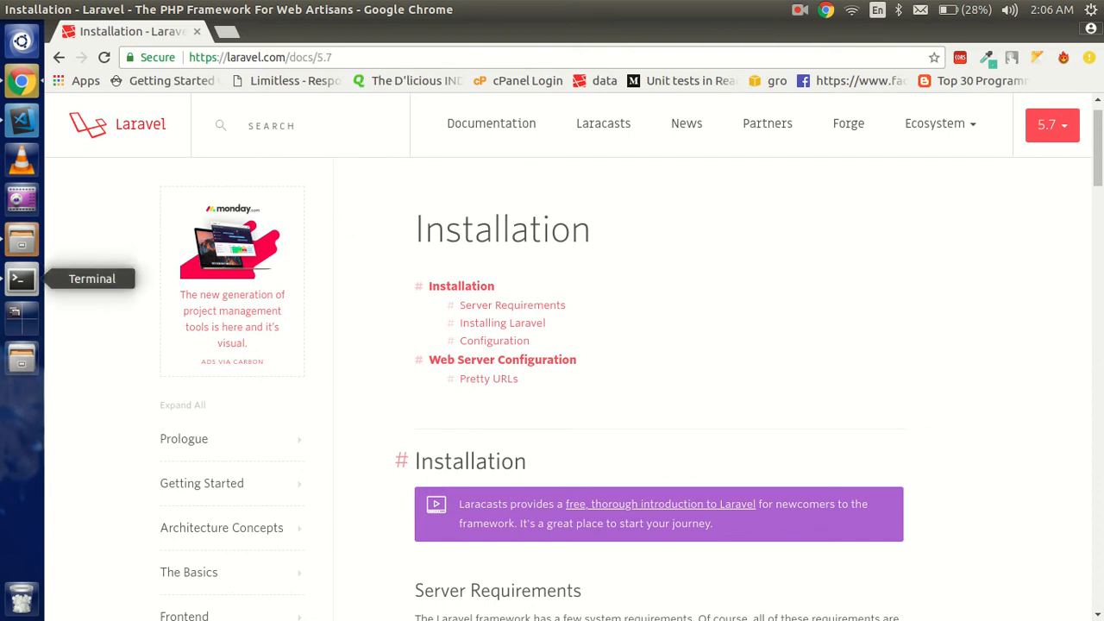
In Terminal, change directory to /var/www/html
scroll("down", 3)
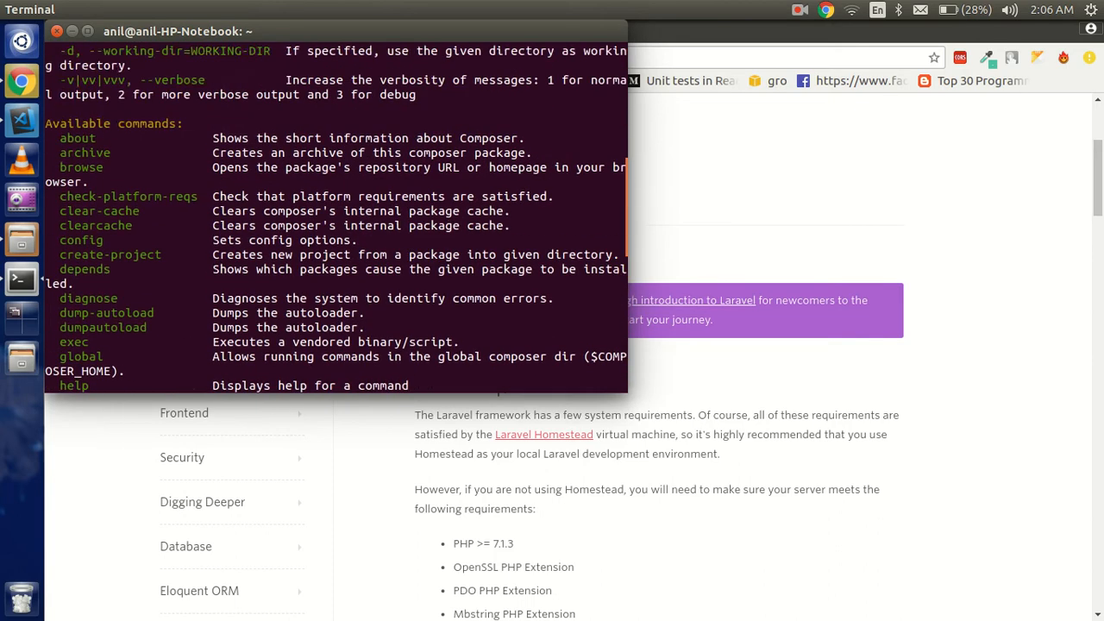
scroll("down", 3)
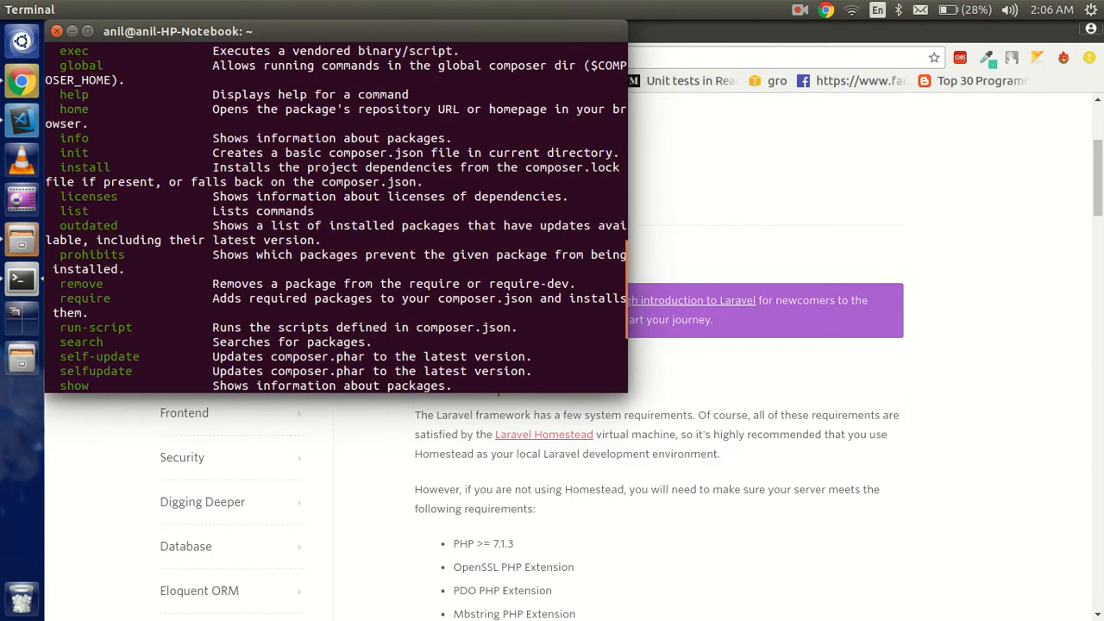
type("cd")
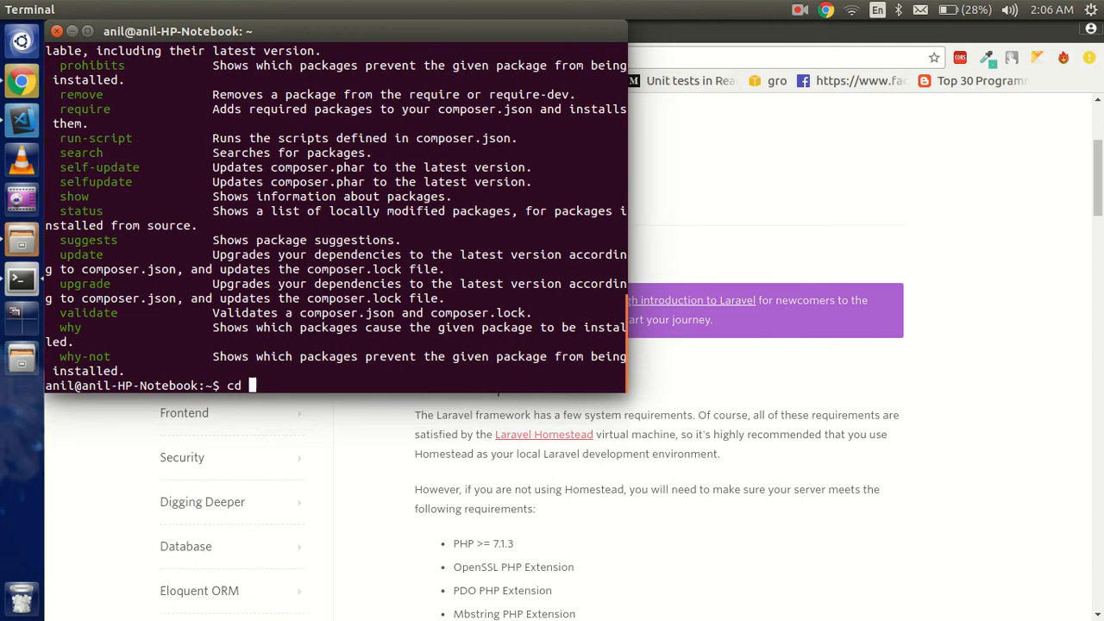
type("/var/www/html/")
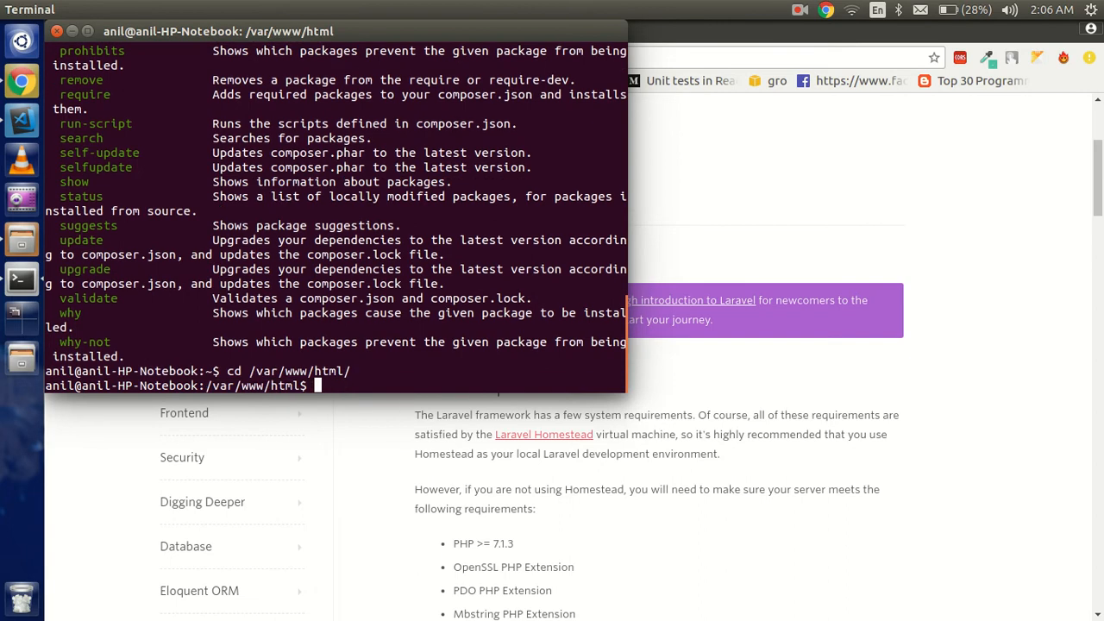
Create the laravel folder with mkdir and begin changing into it
type("mk")
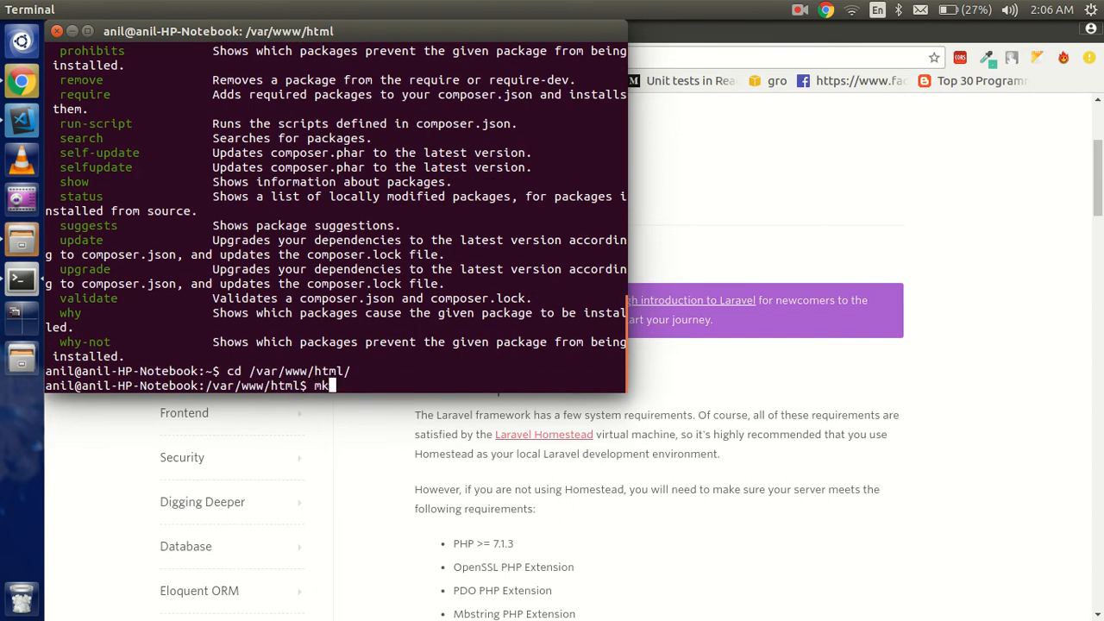
type("dir")
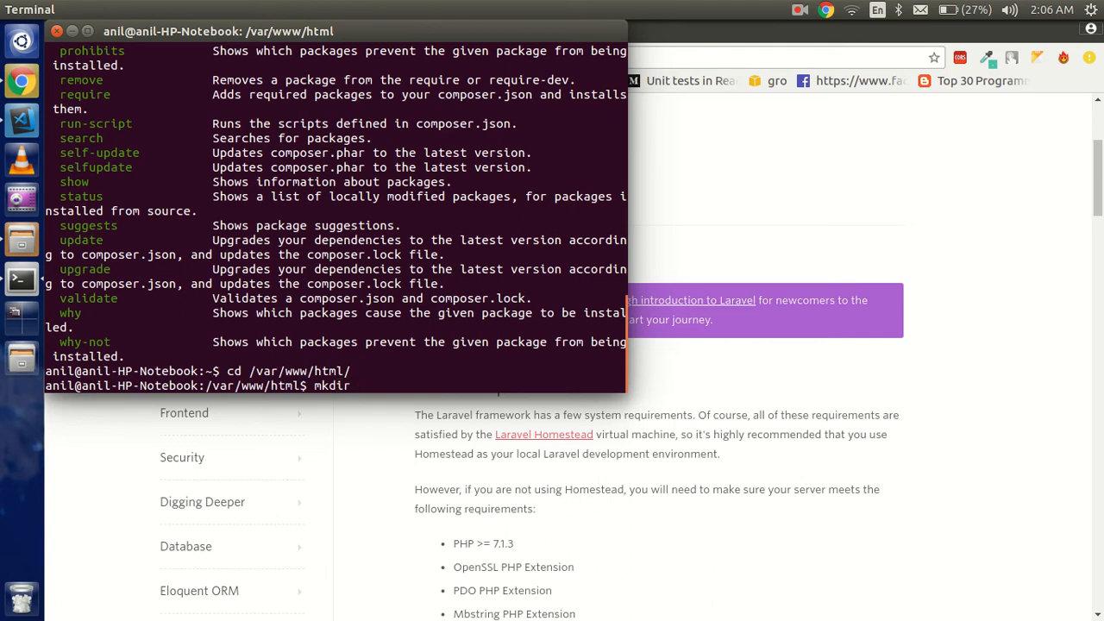
type("t")
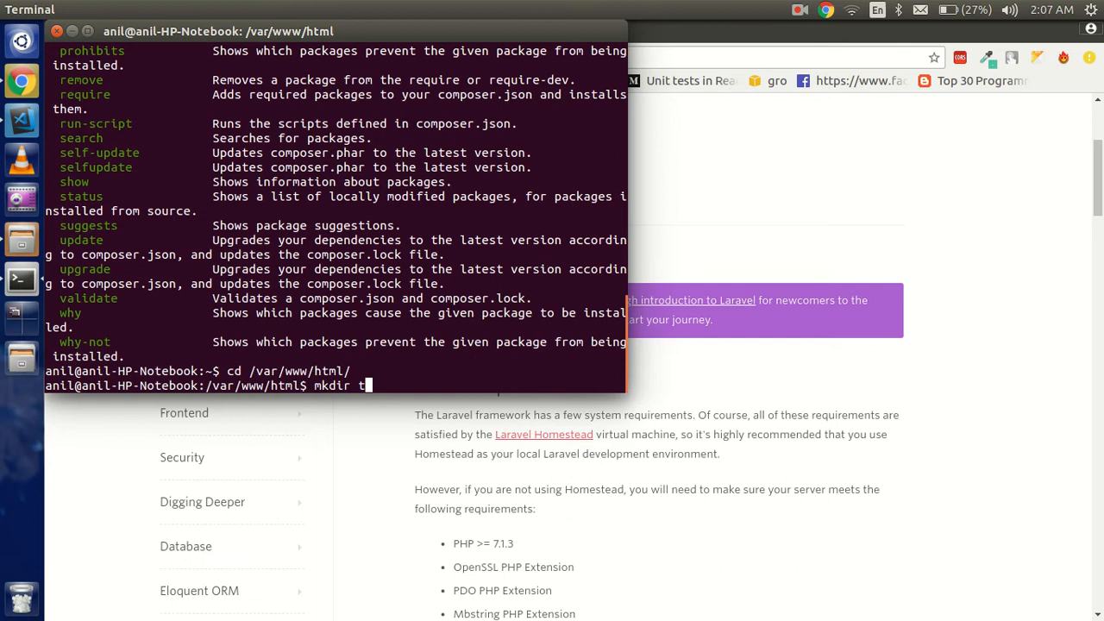
type("larav")
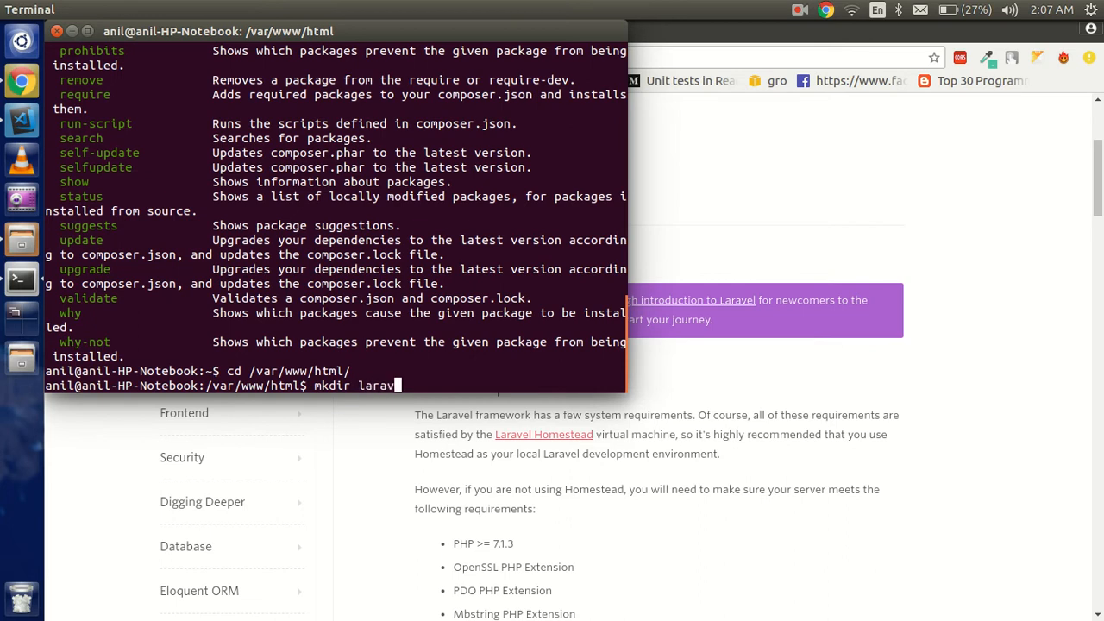
key("BackSpace")
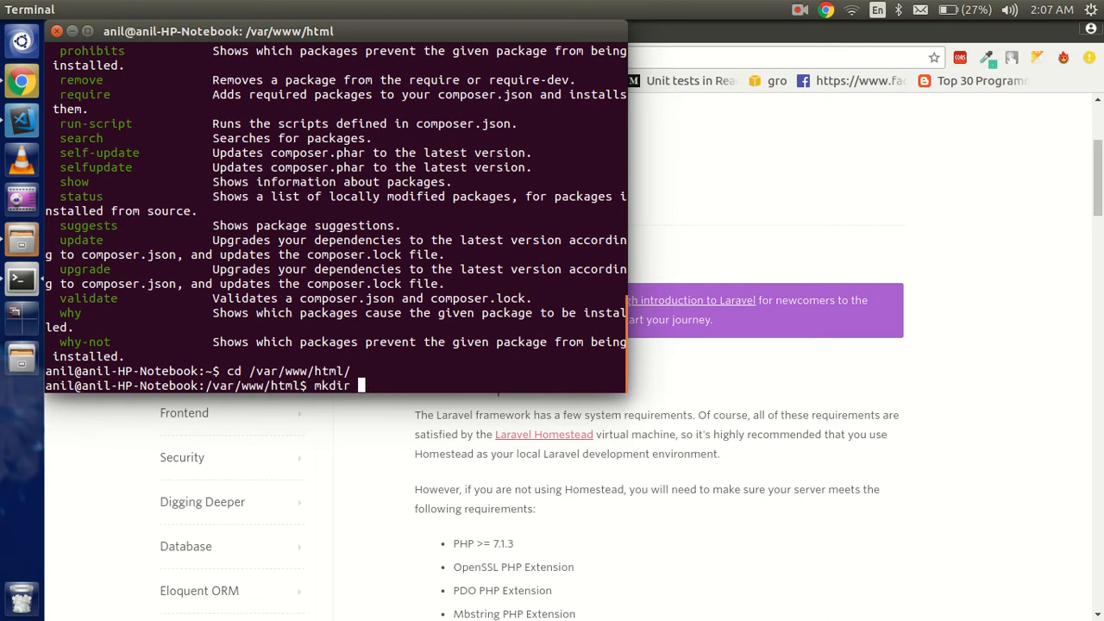
type("laravel")
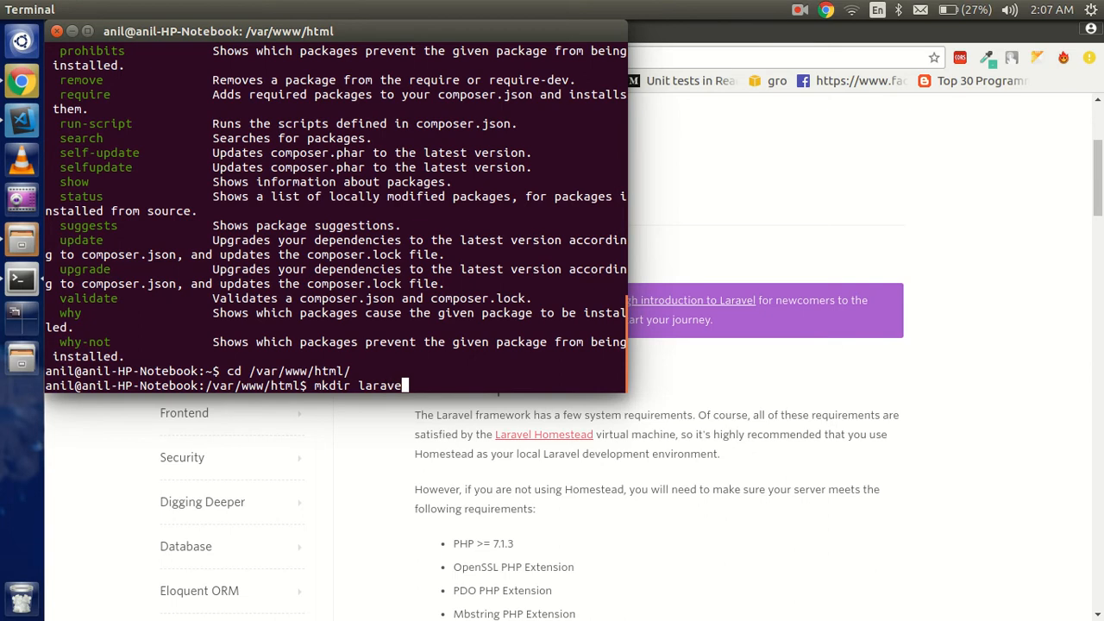
key("Return")
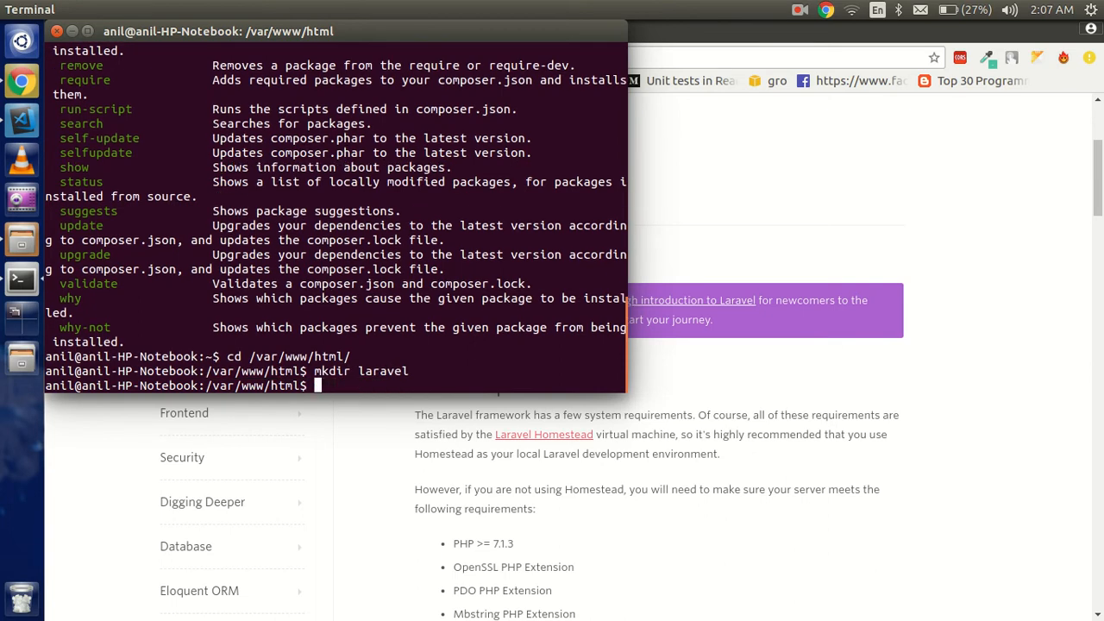
type("cd laravel/")
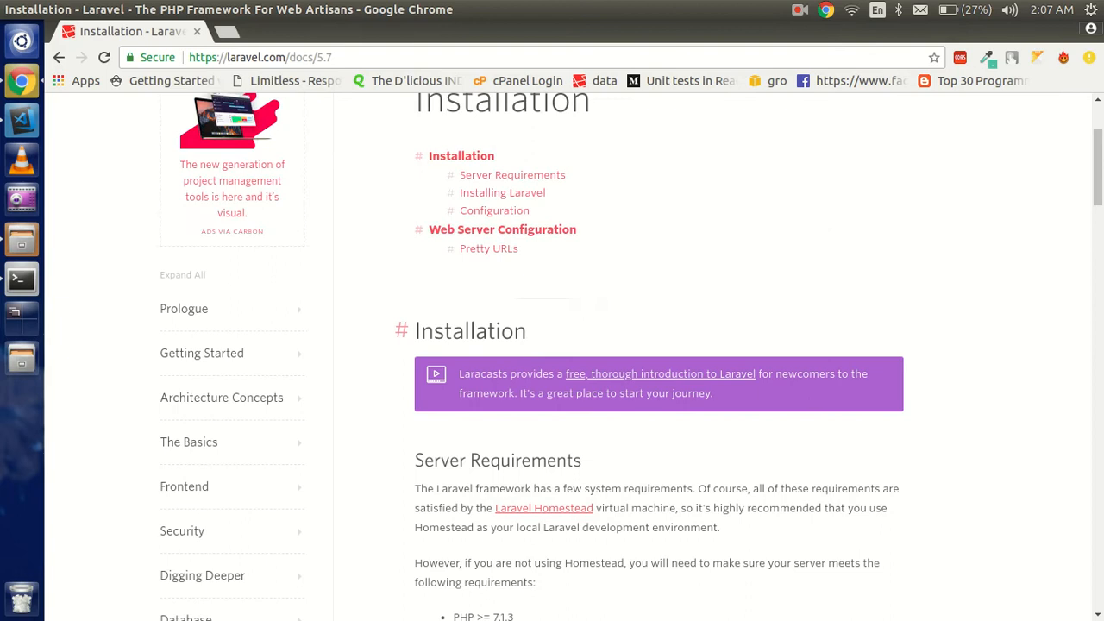
Scroll the Installation page to Via Composer Create-Project and Local Development Server
scroll("down", 3)
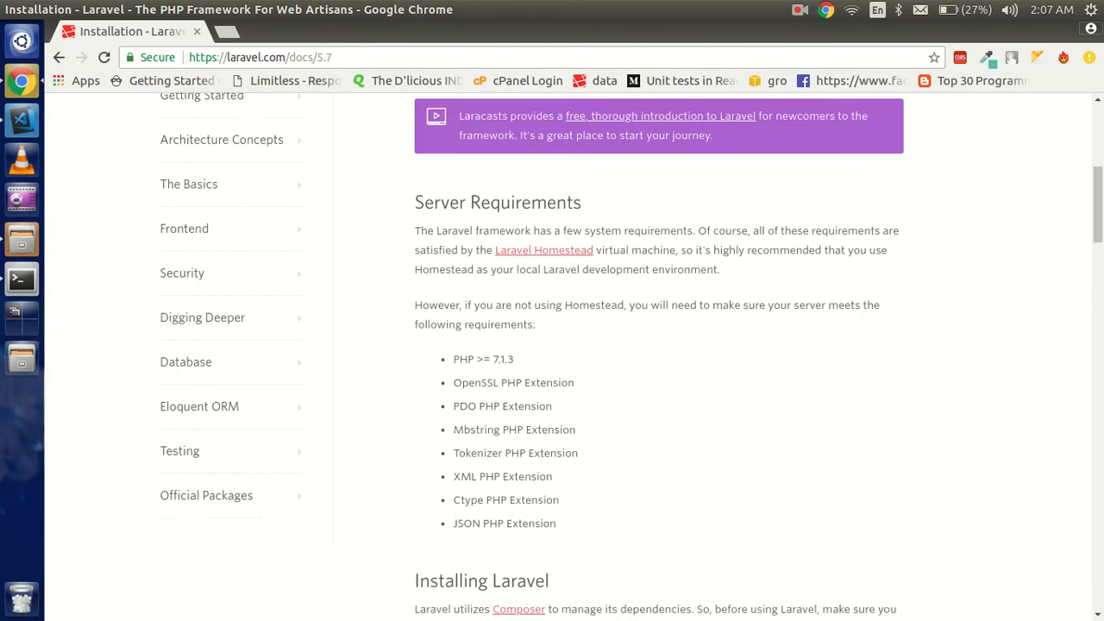
scroll("down", 3)
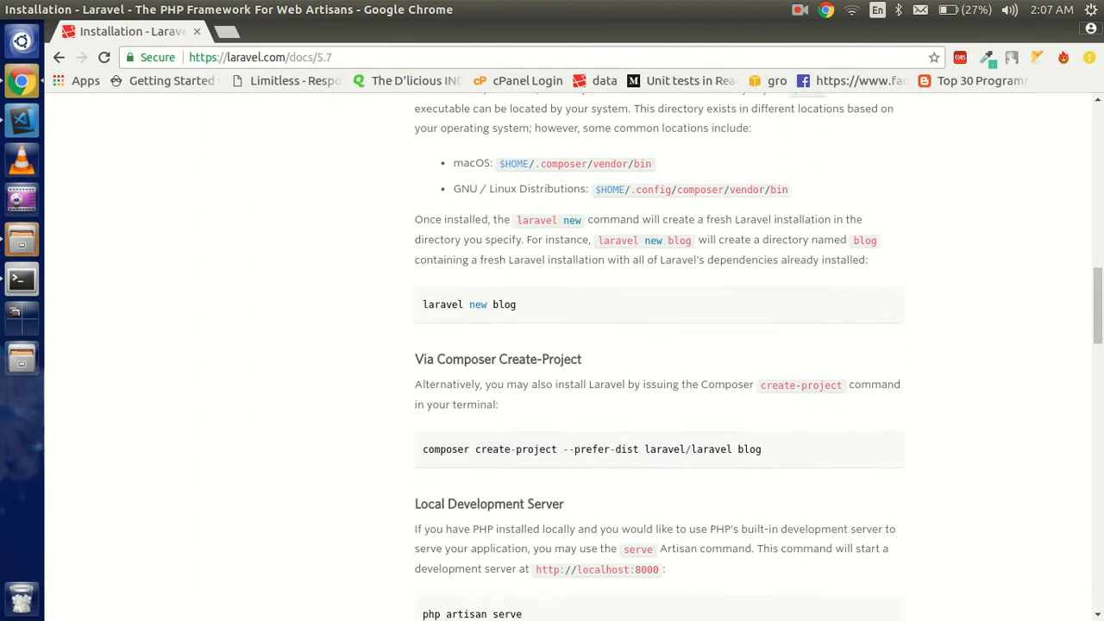
scroll("down", 3)
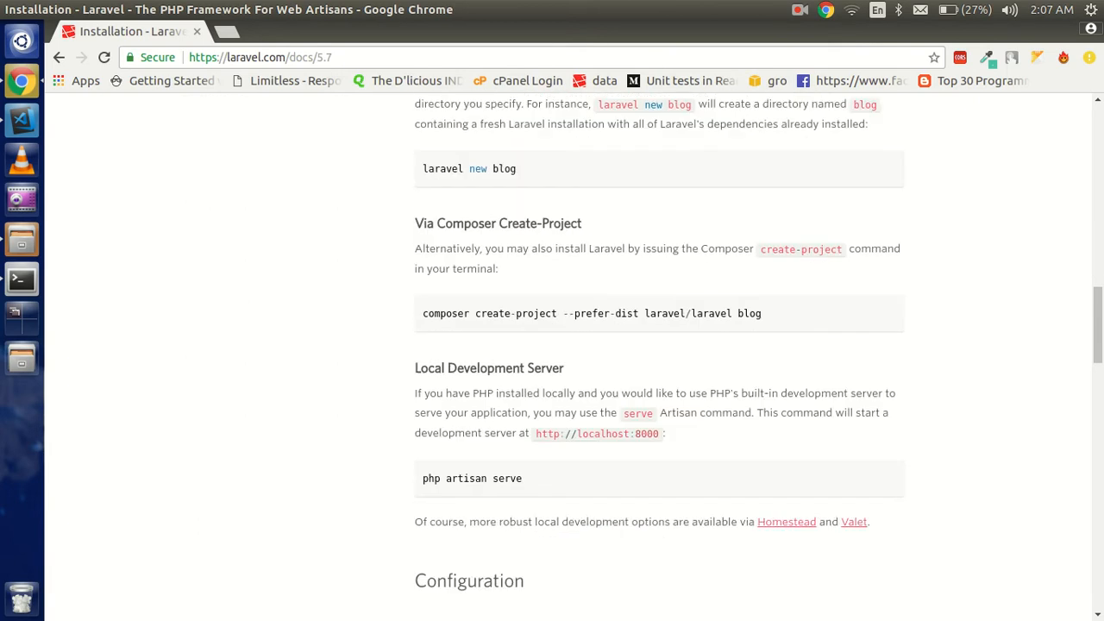
scroll("down", 3)
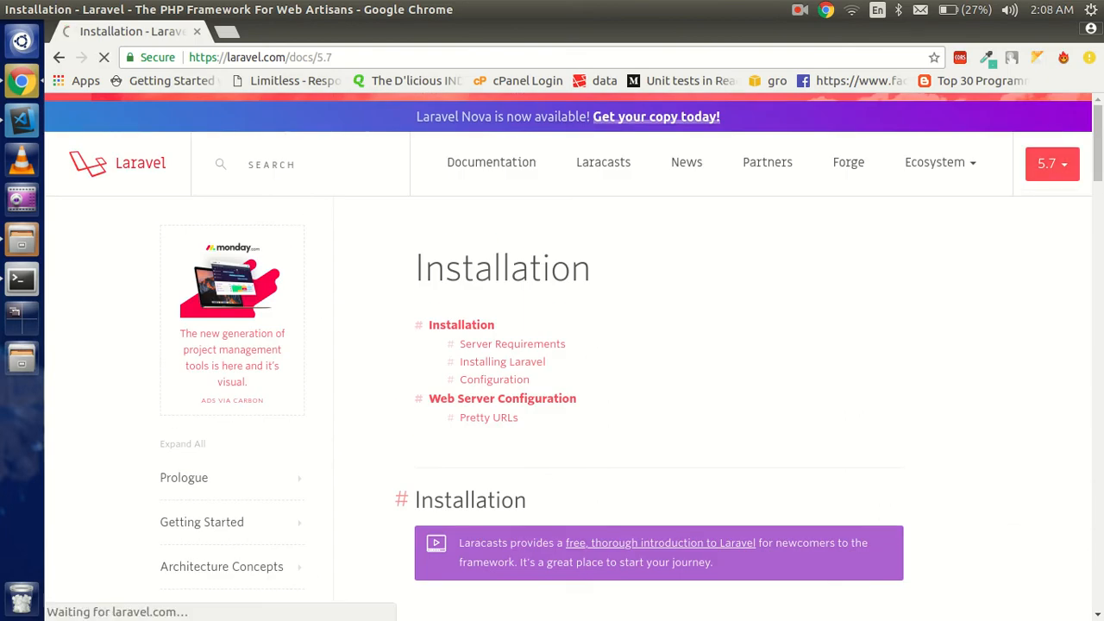
Switch the documentation version to master and scroll the page
left_click(1052, 163)
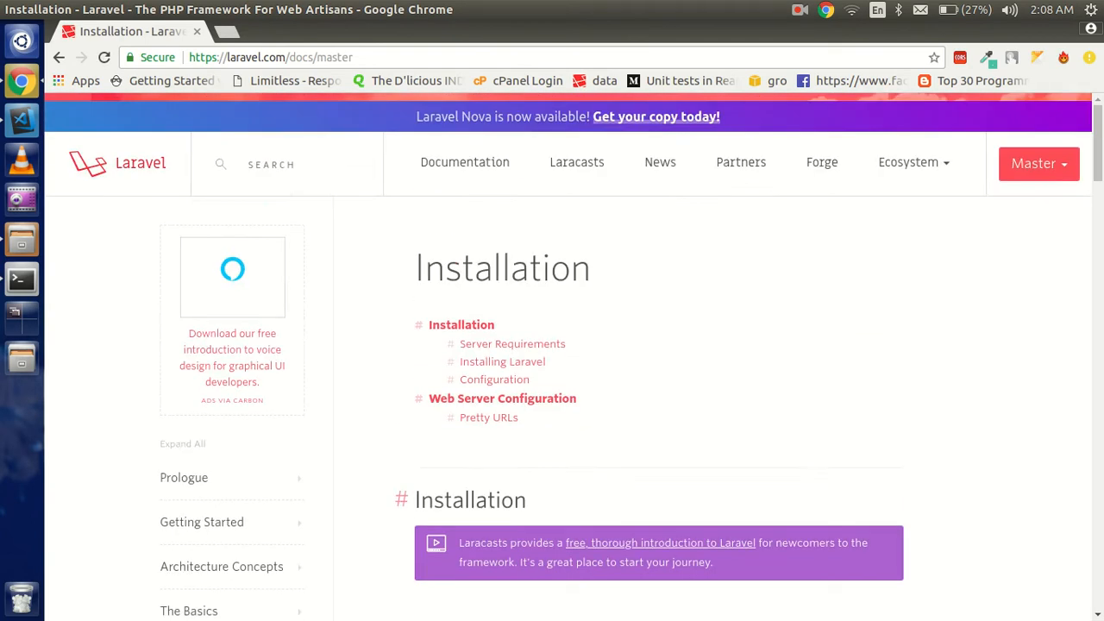
scroll("down", 3)
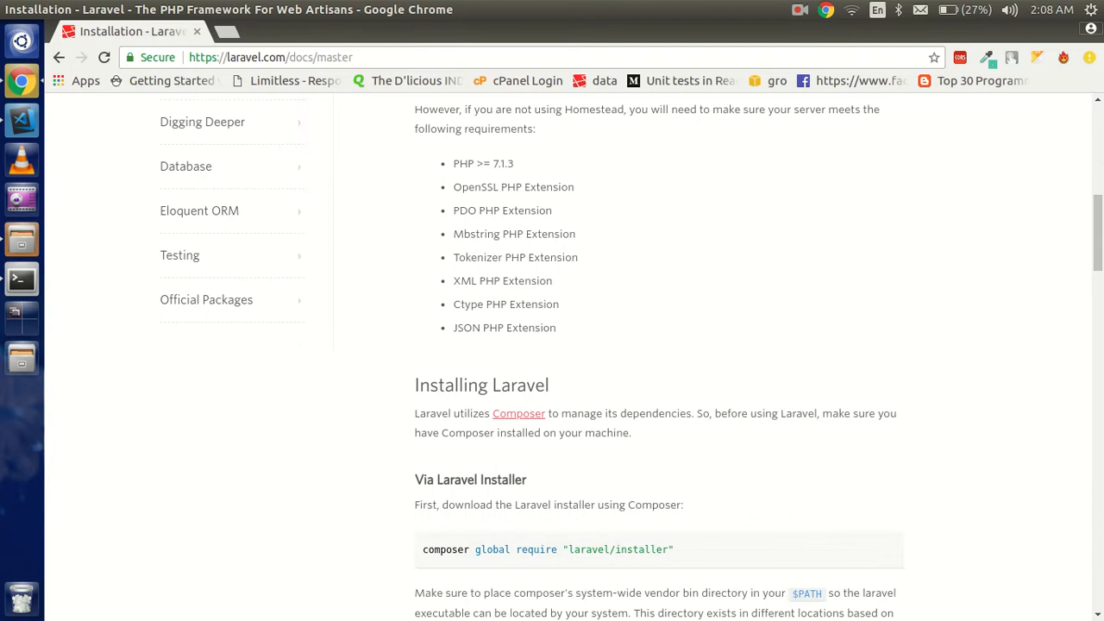
scroll("down", 3)
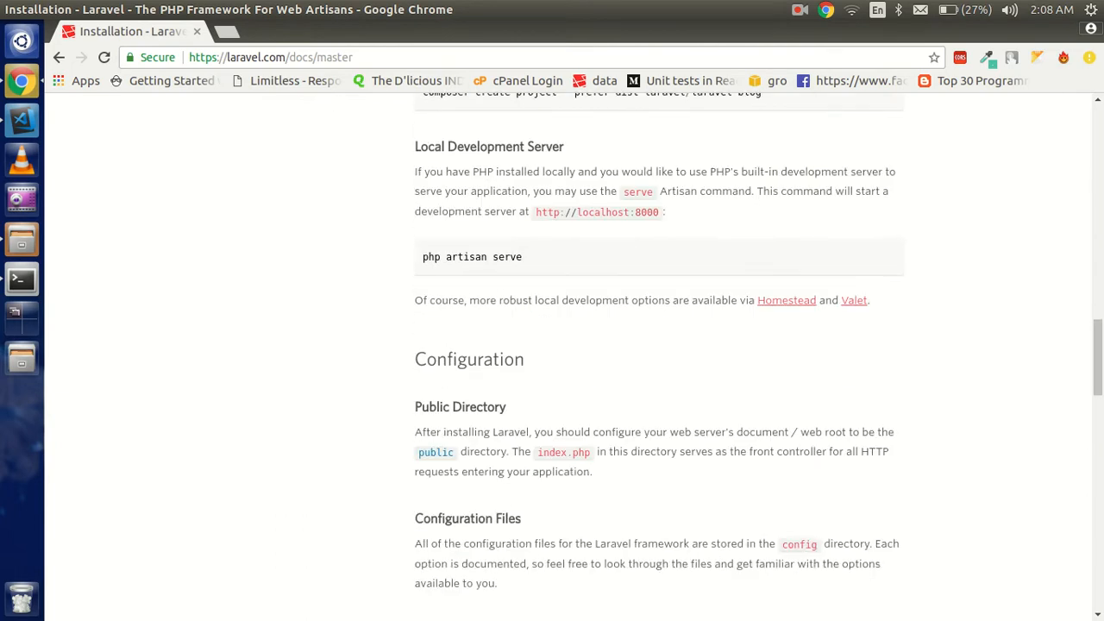
scroll("down", 3)
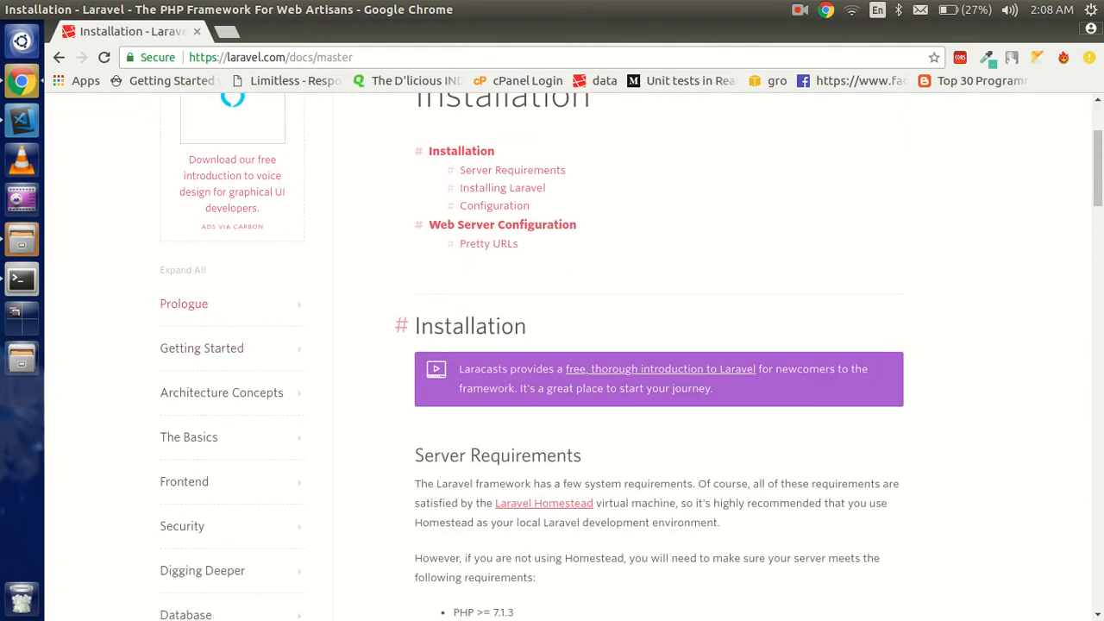
Expand Prologue, open Release Notes, then read the 5.6 to 5.7 Upgrade Guide
left_click(183, 303)
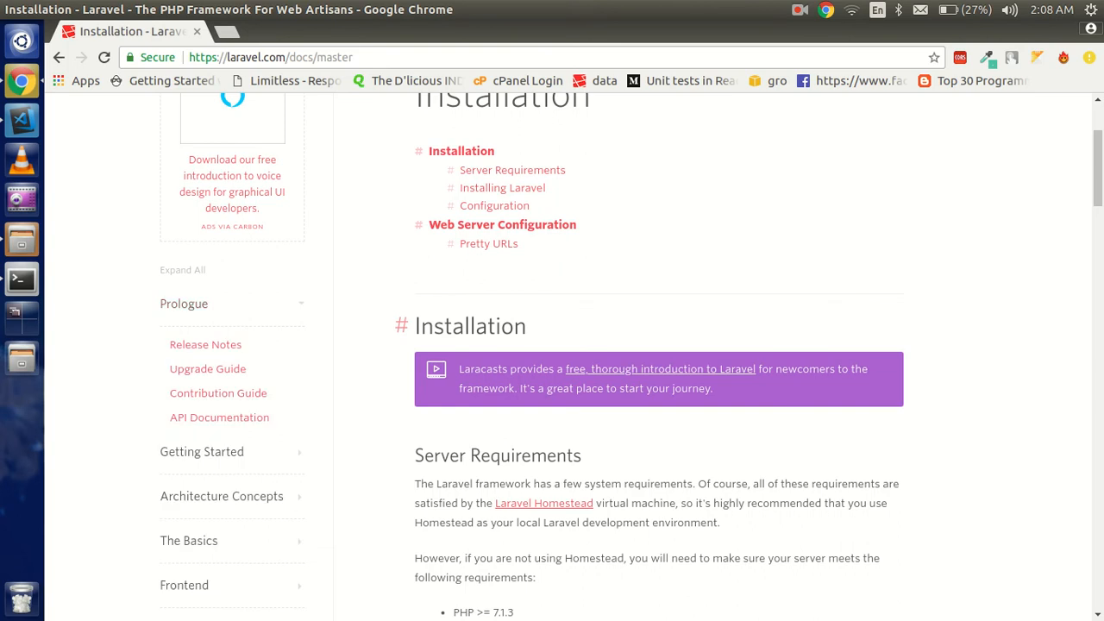
left_click(205, 344)
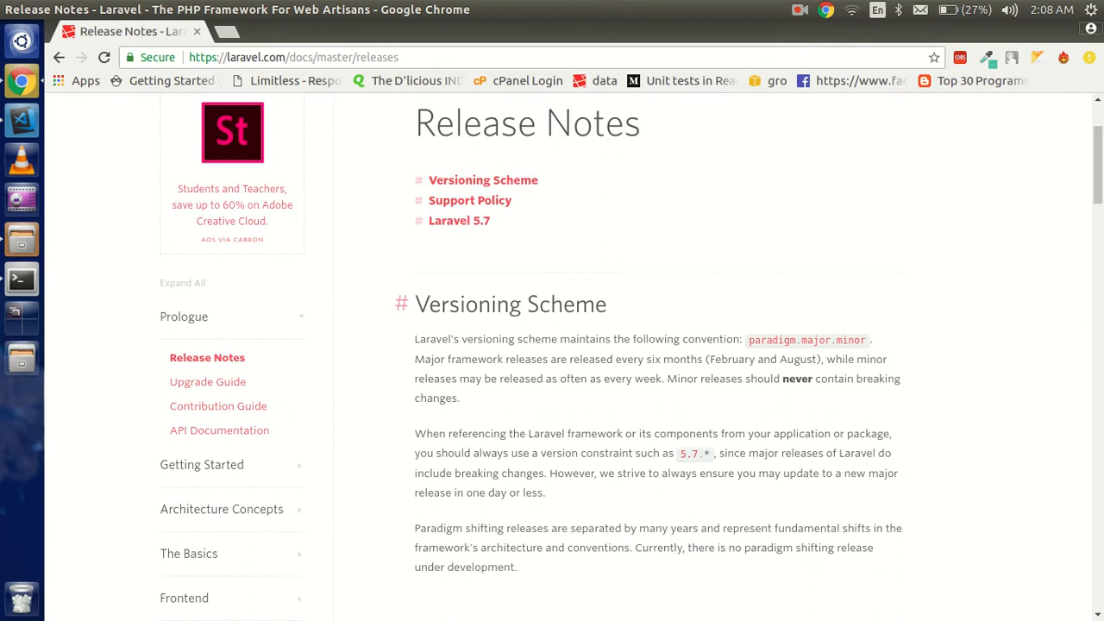
mouse_move(207, 382)
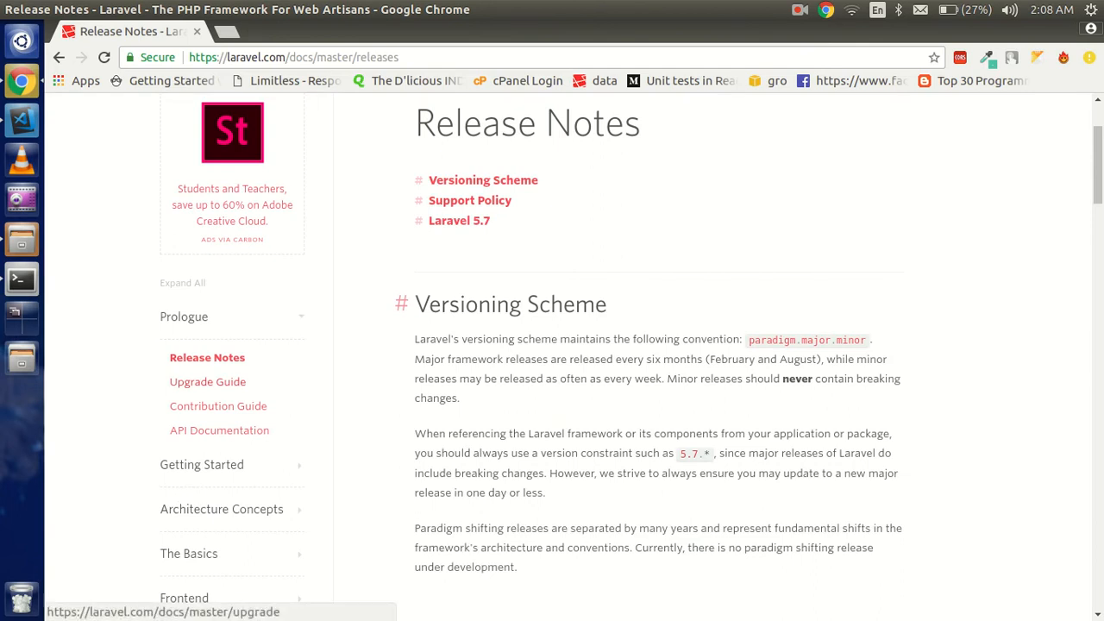
left_click(207, 381)
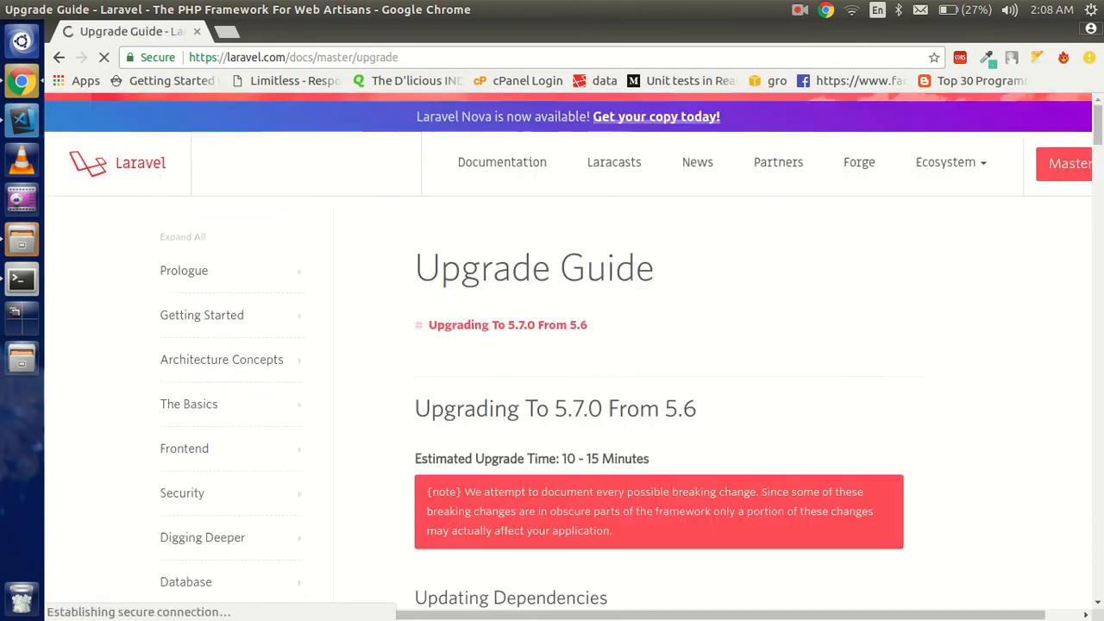
scroll("down", 3)
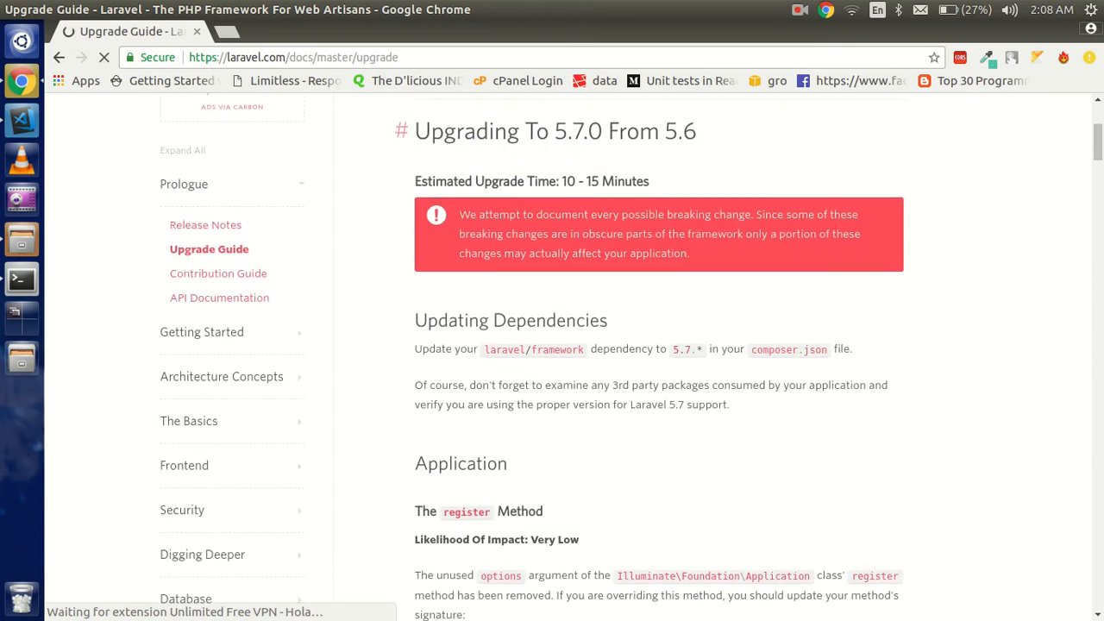
scroll("down", 3)
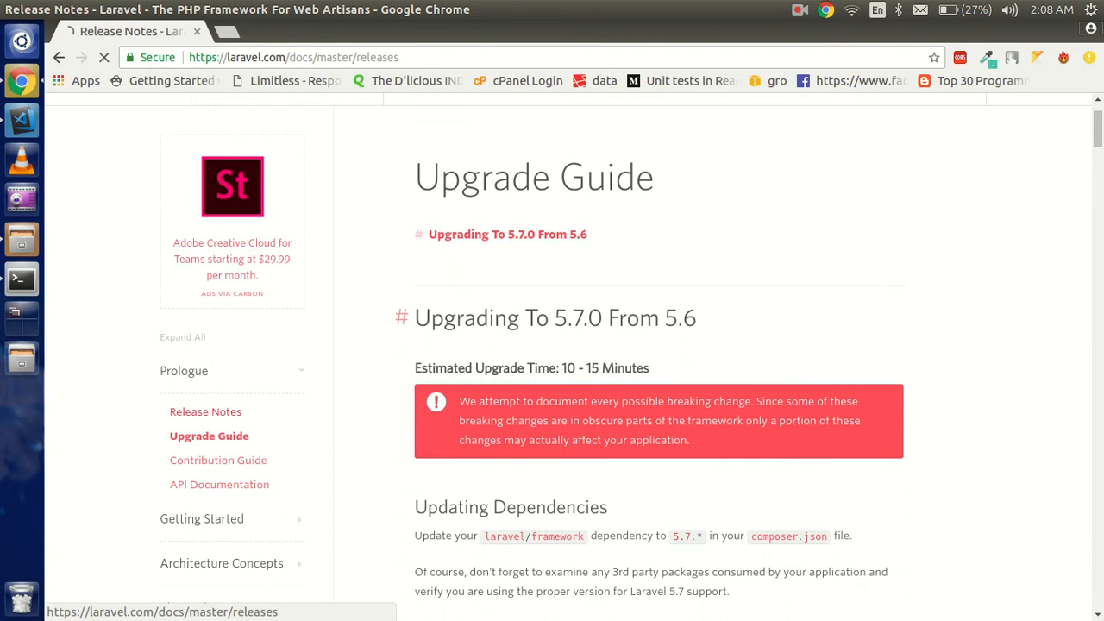
scroll("down", 3)
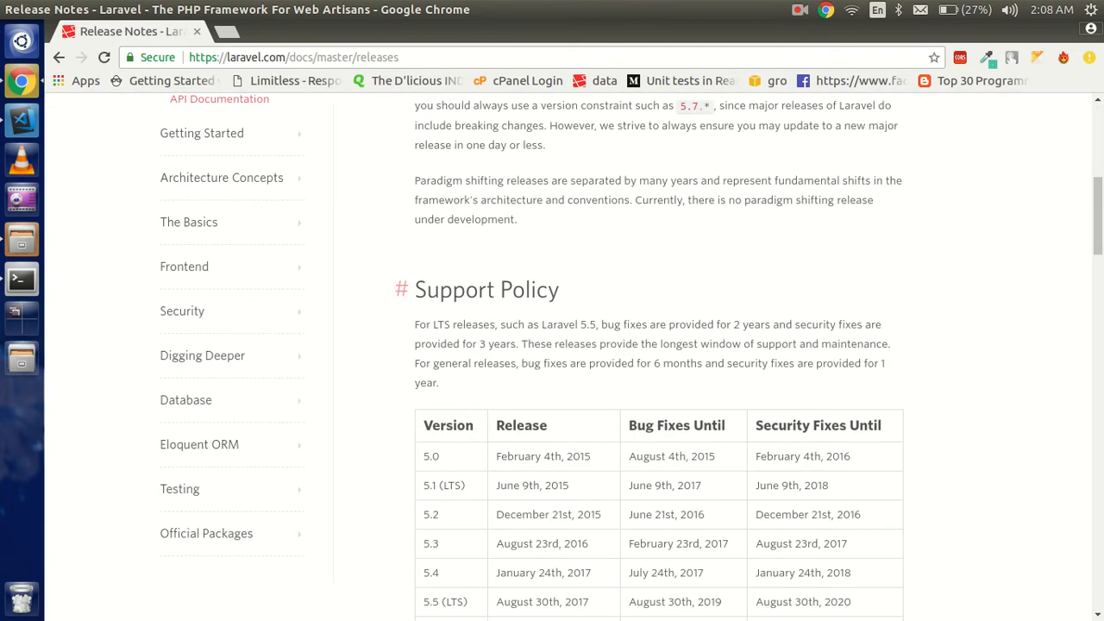
scroll("up", 3)
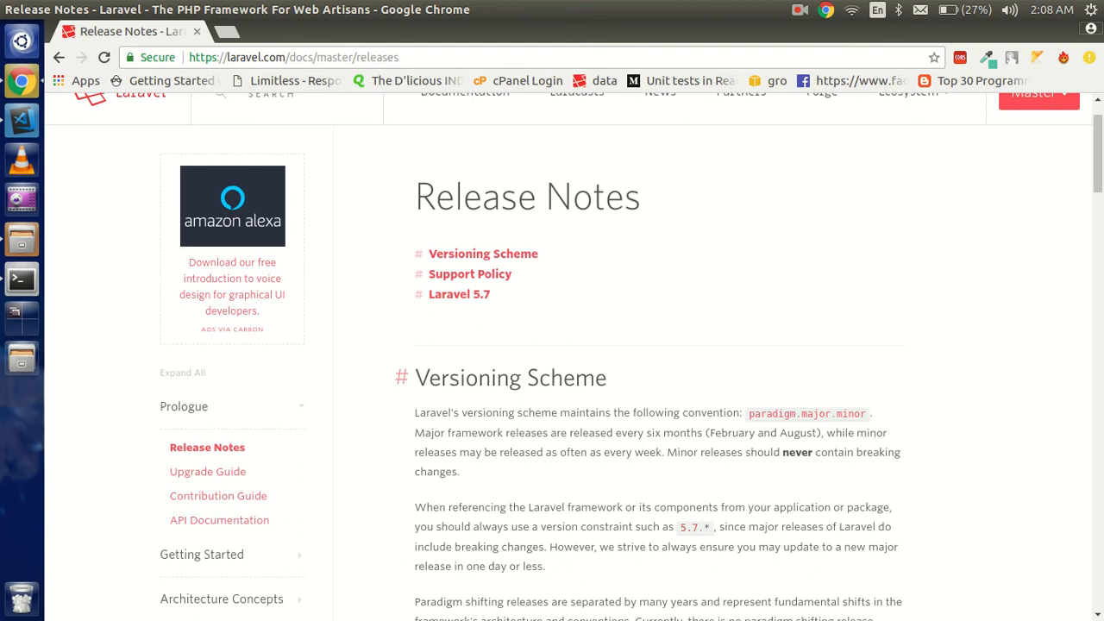
scroll("down", 3)
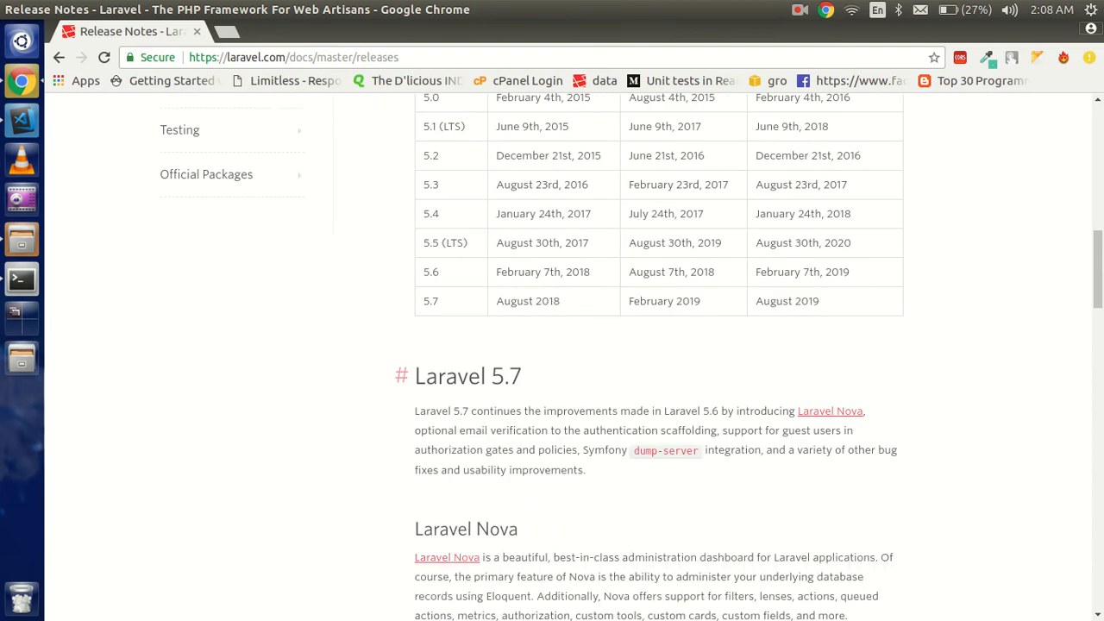
scroll("down", 3)
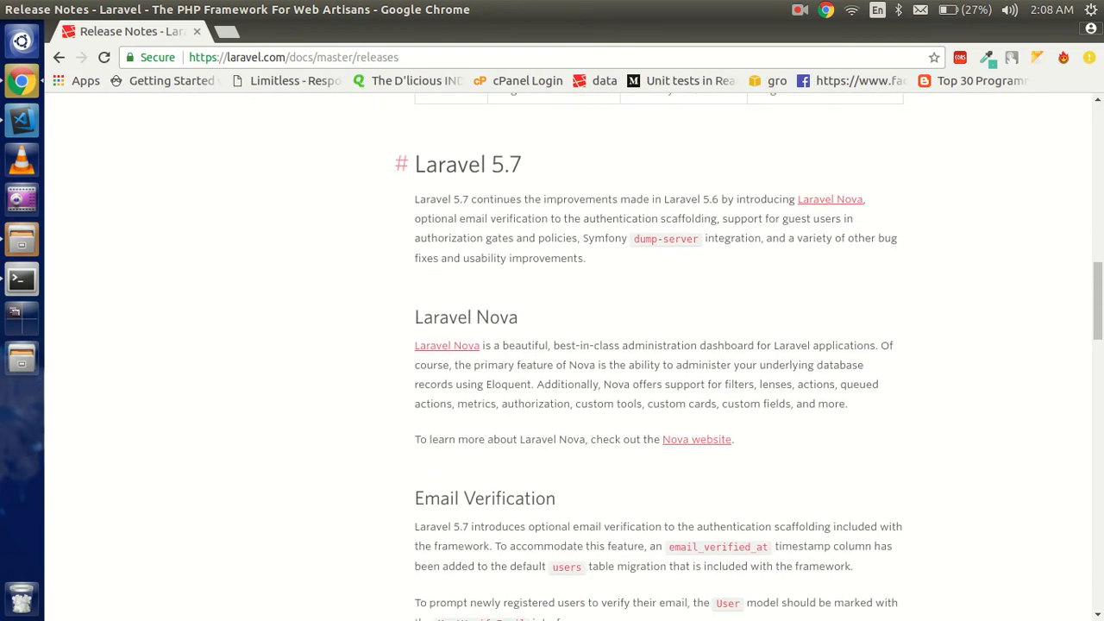
scroll("down", 3)
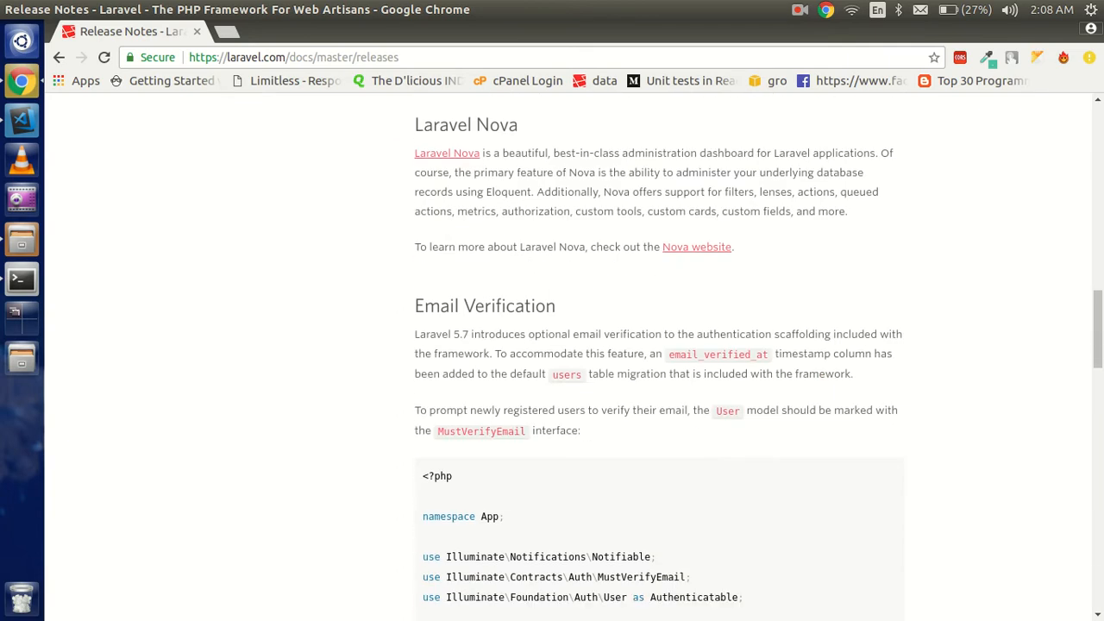
double_click(510, 305)
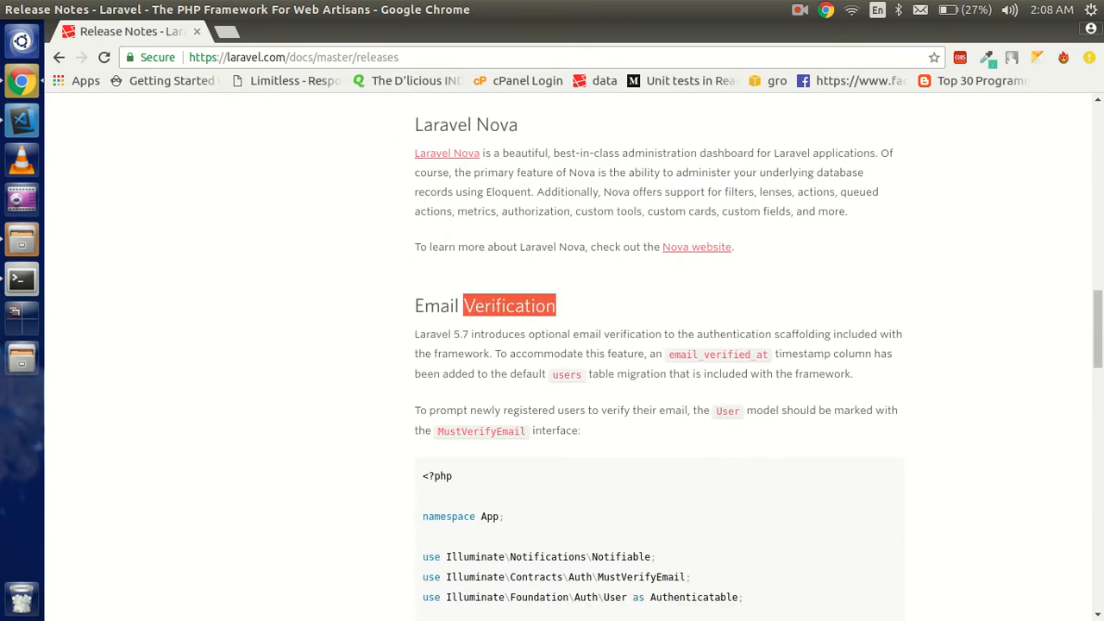
scroll("down", 3)
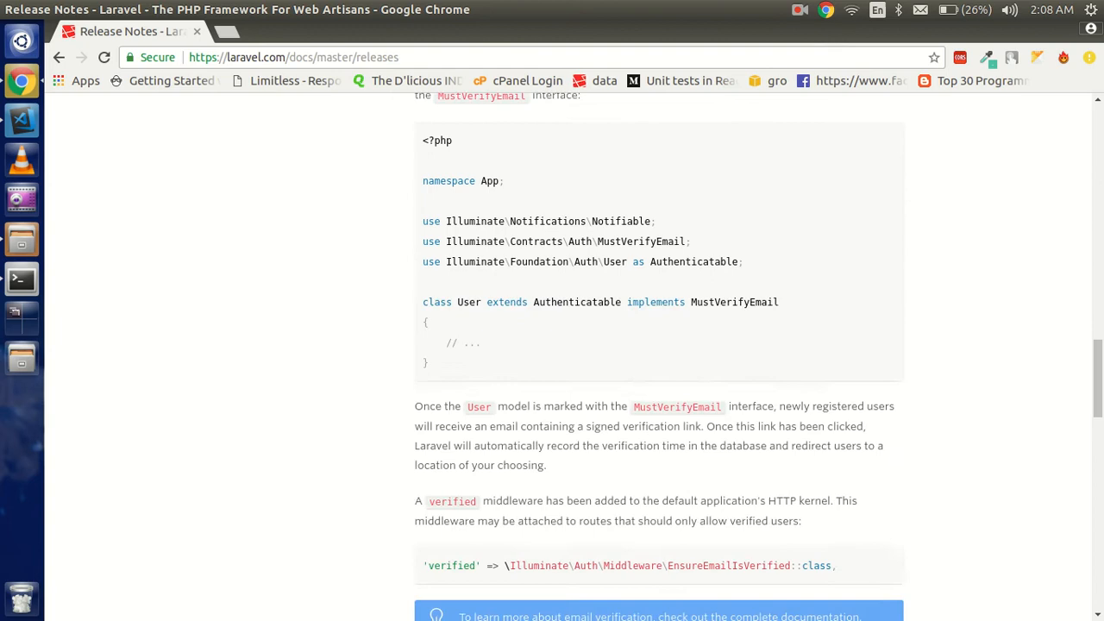
scroll("down", 3)
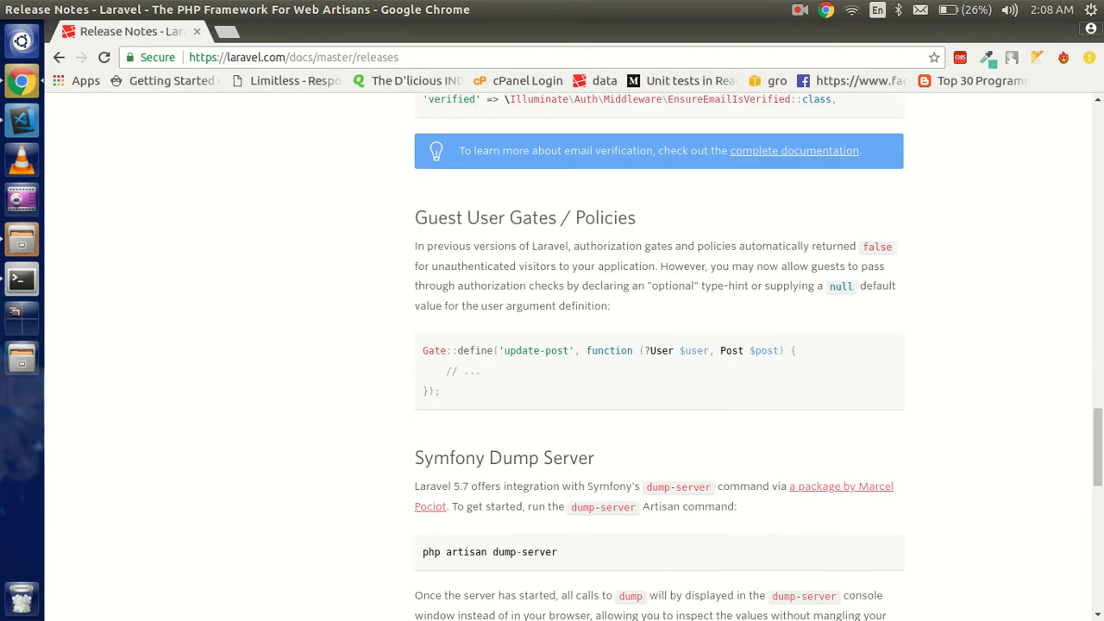
scroll("down", 3)
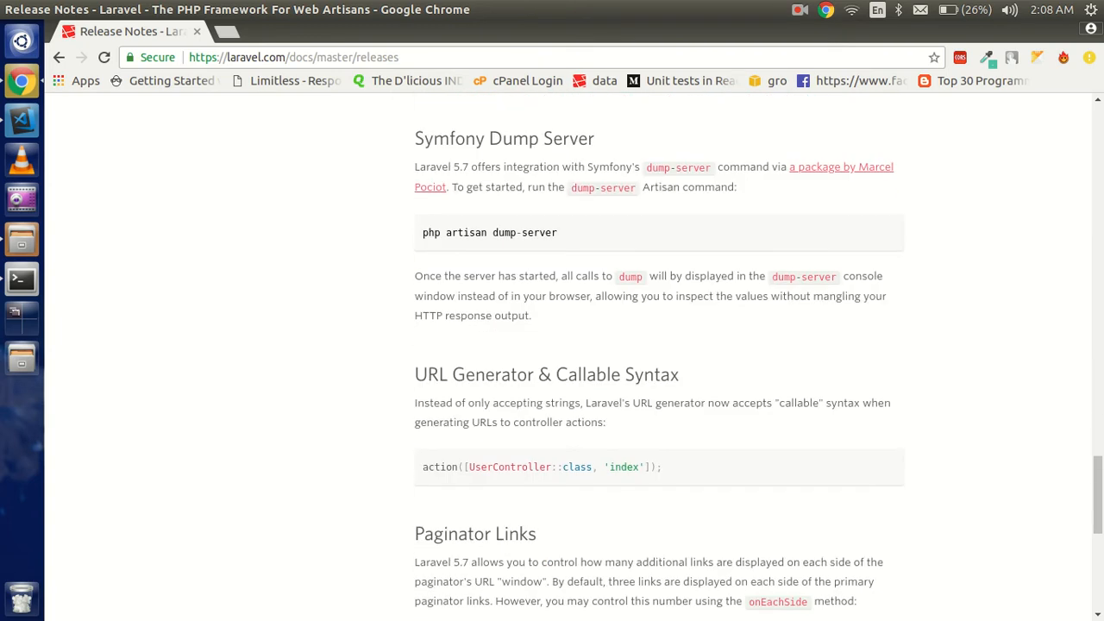
scroll("down", 3)
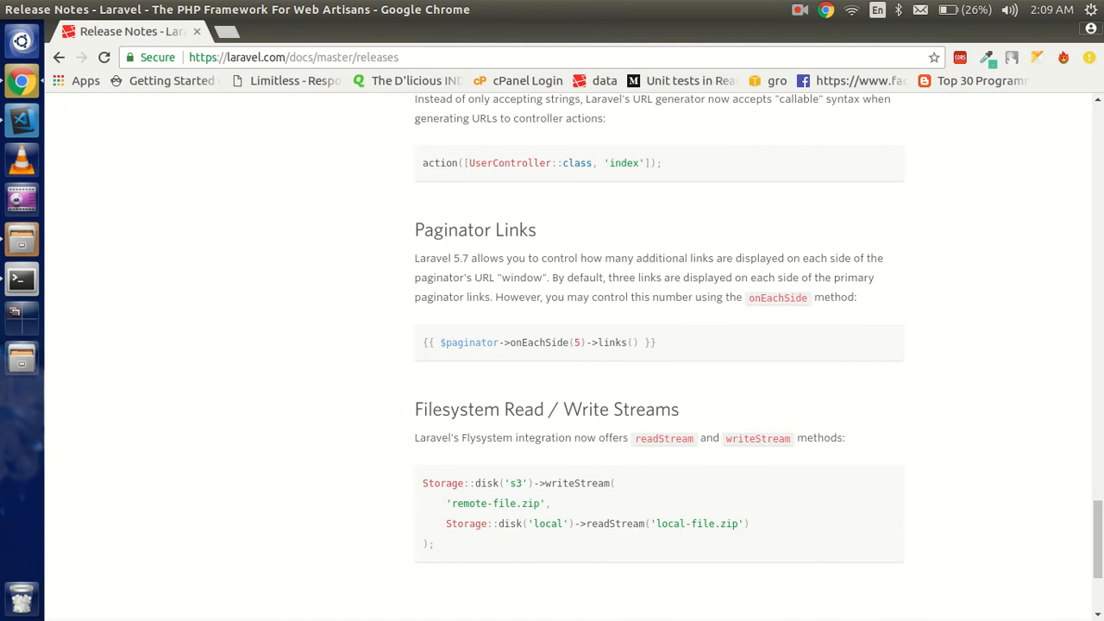
scroll("down", 3)
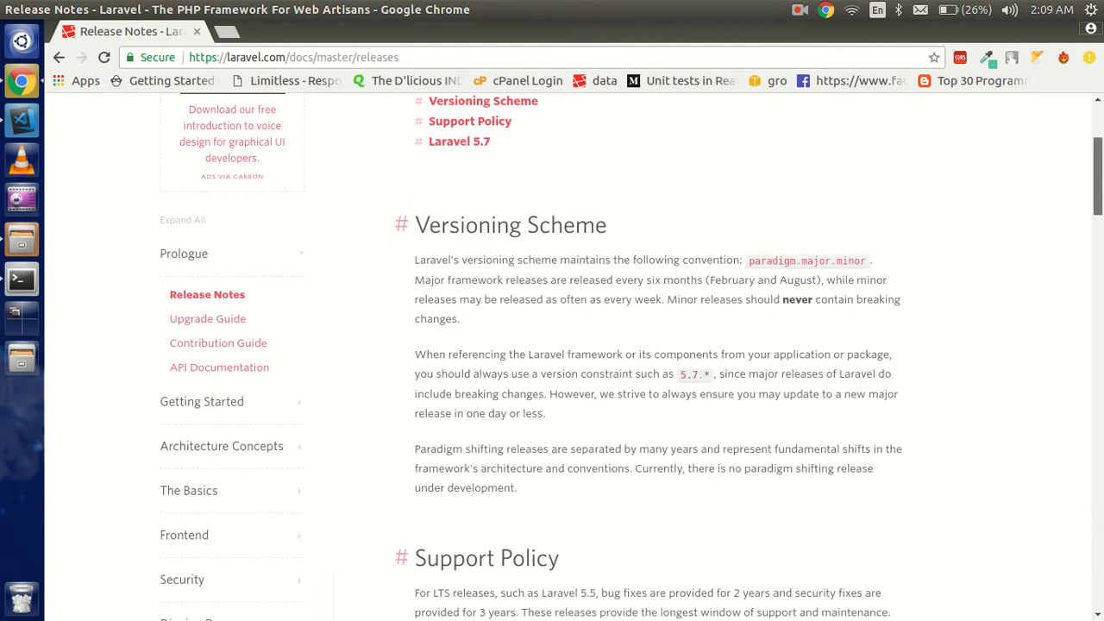
scroll("up", 3)
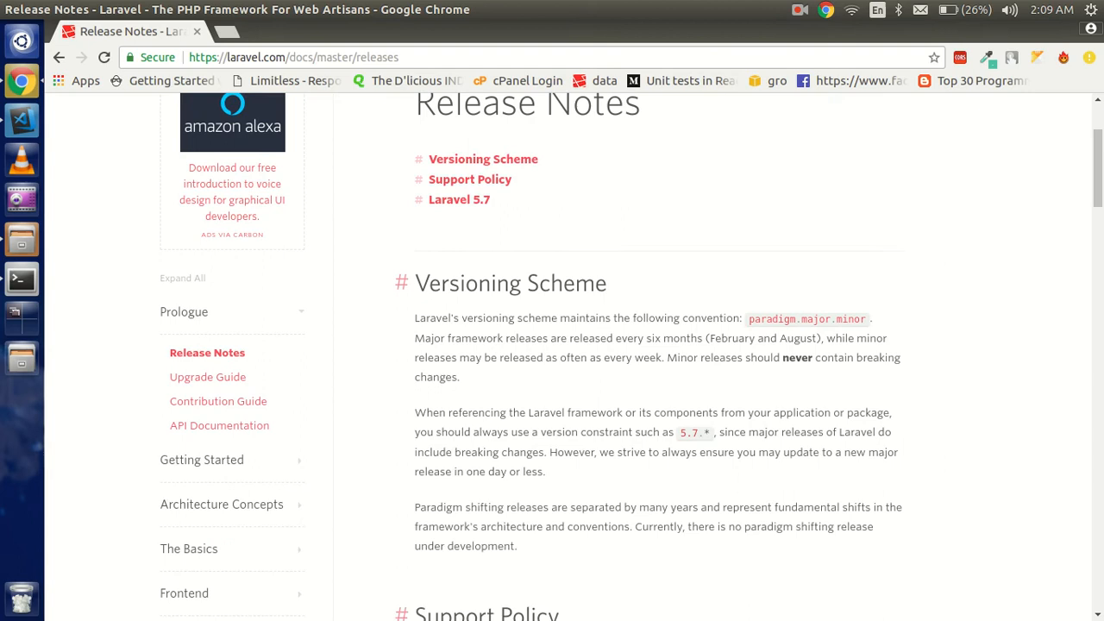
scroll("up", 3)
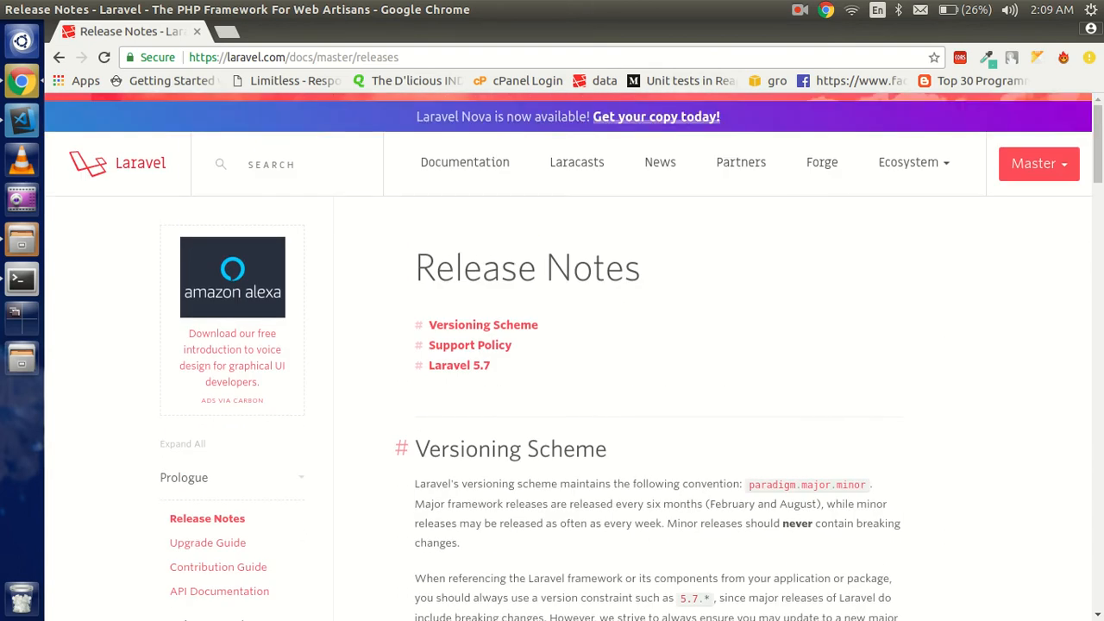
Expand Getting Started in the docs sidebar and reopen the Installation page
left_click(1039, 163)
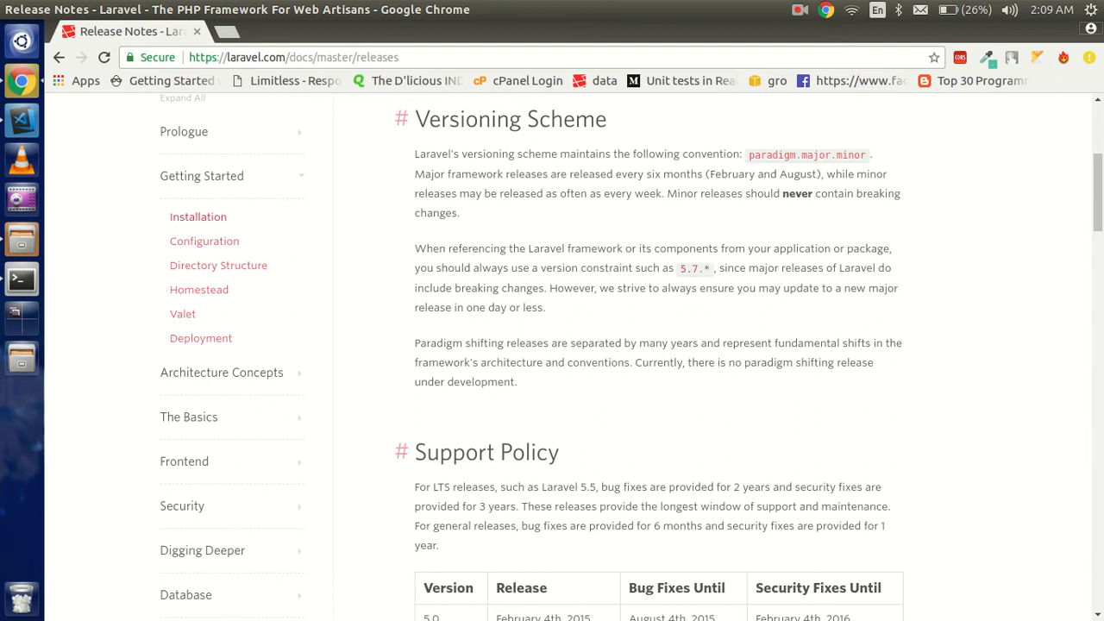
left_click(198, 217)
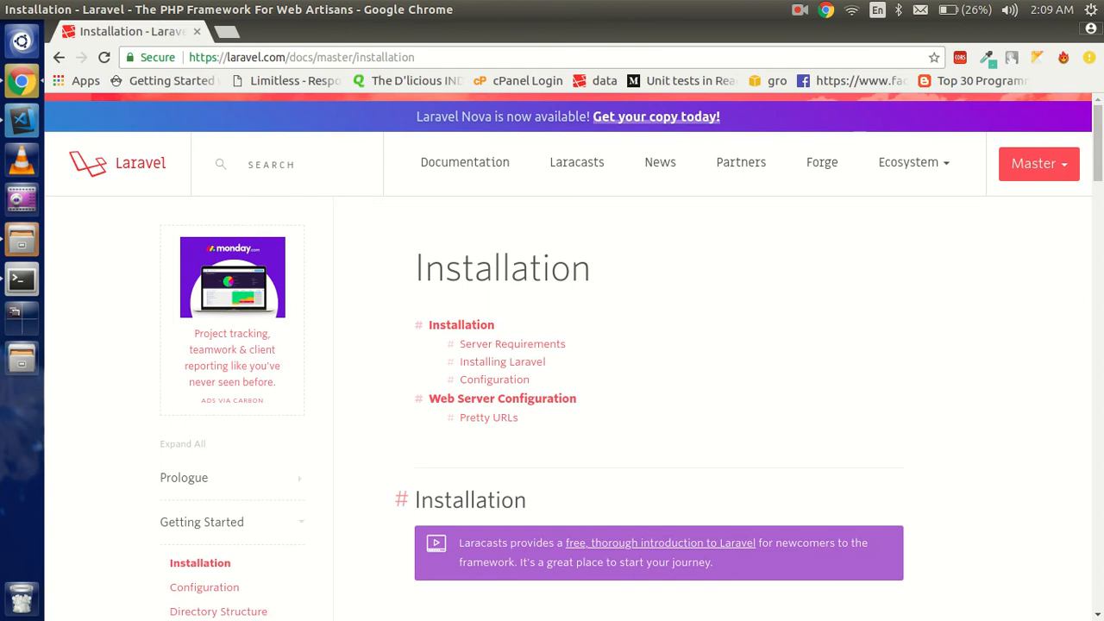
scroll("down", 3)
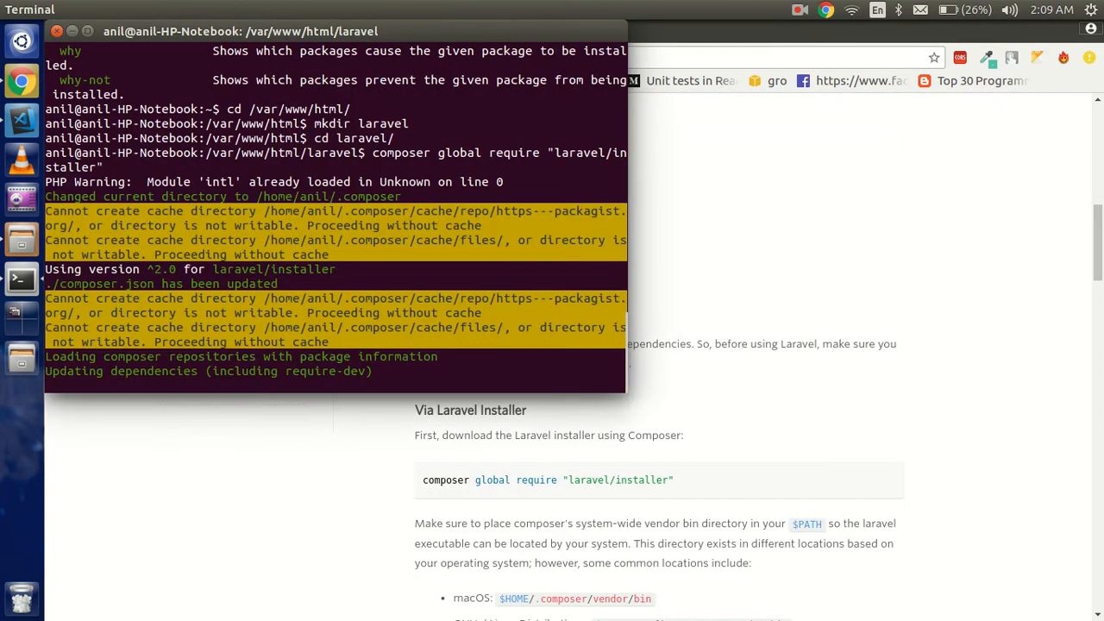
Select the 'laravel new blog' command in the docs and run it in Terminal
left_click(799, 9)
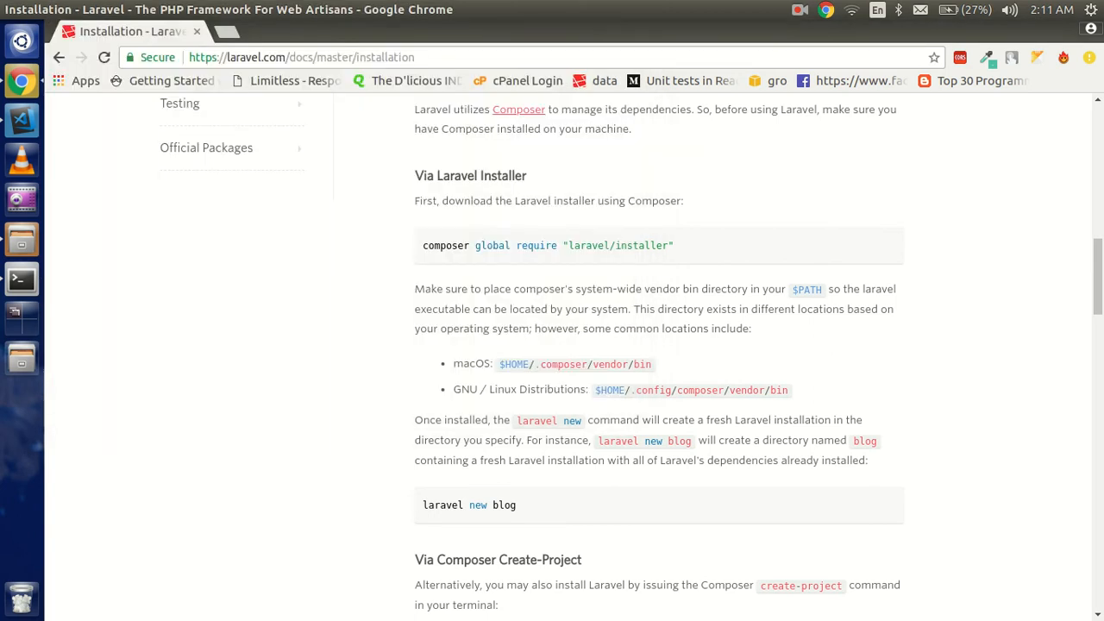
triple_click(469, 505)
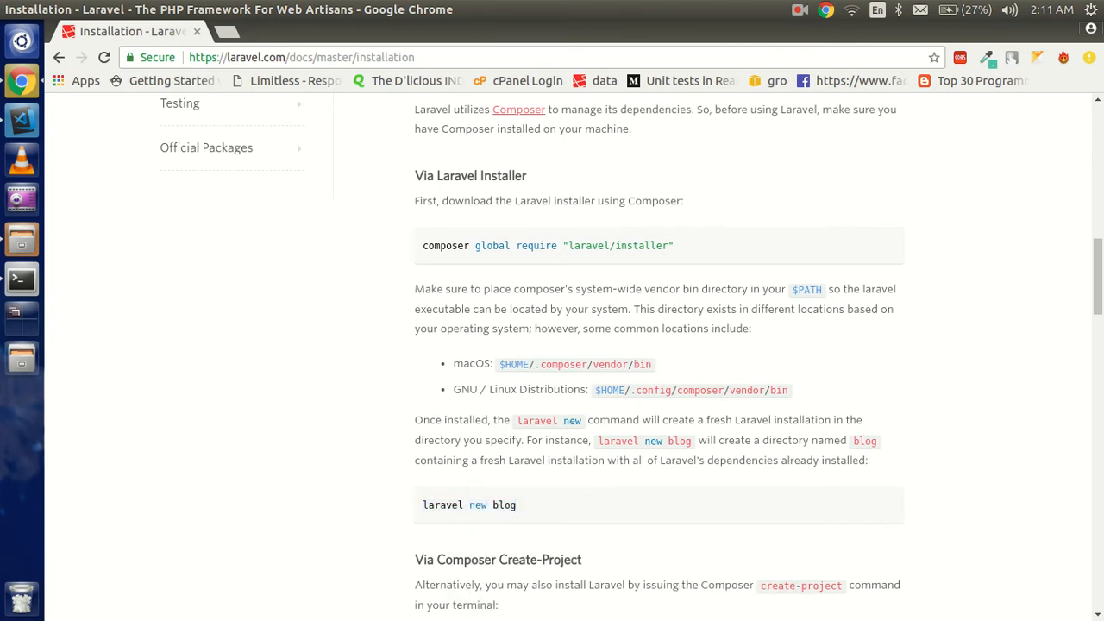
left_click(21, 279)
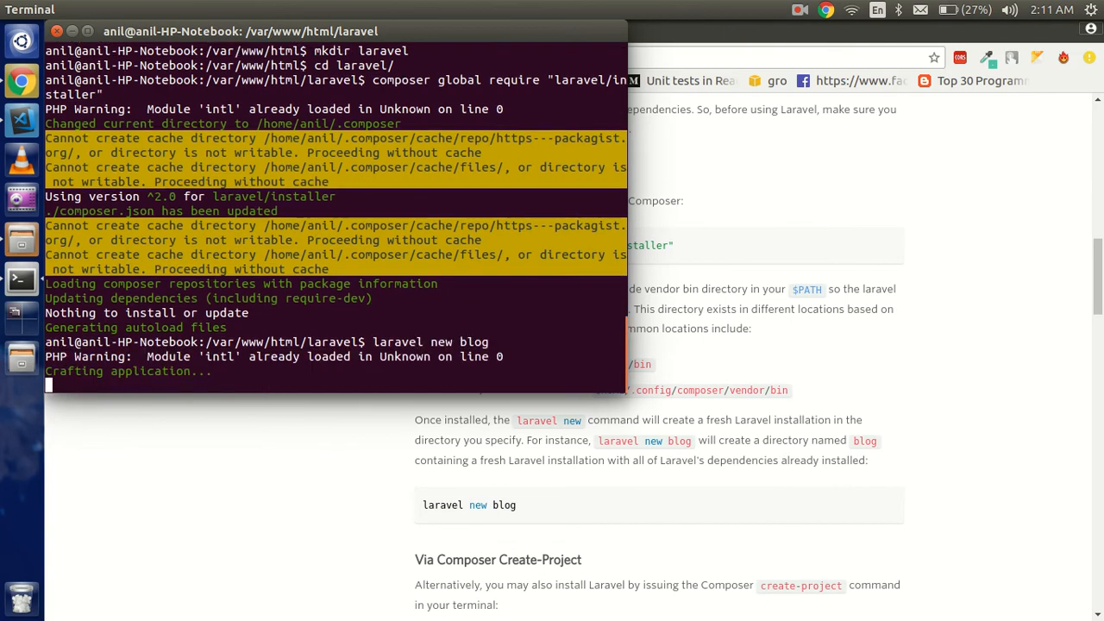
Change into blog/ and run php artisan to list the Artisan commands
left_click(800, 9)
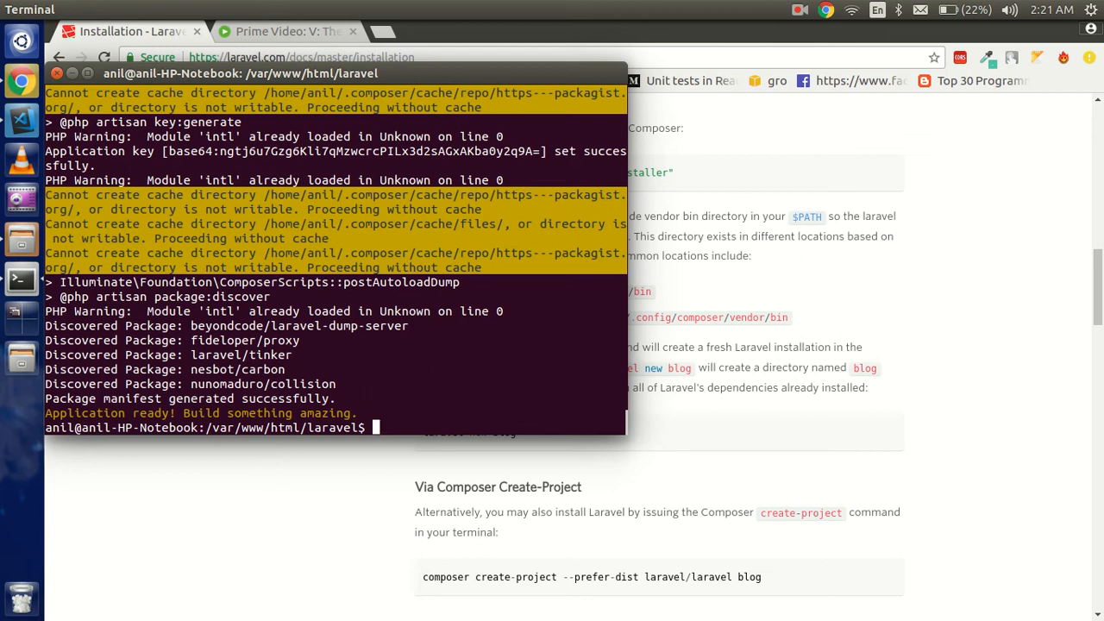
type("php artisan")
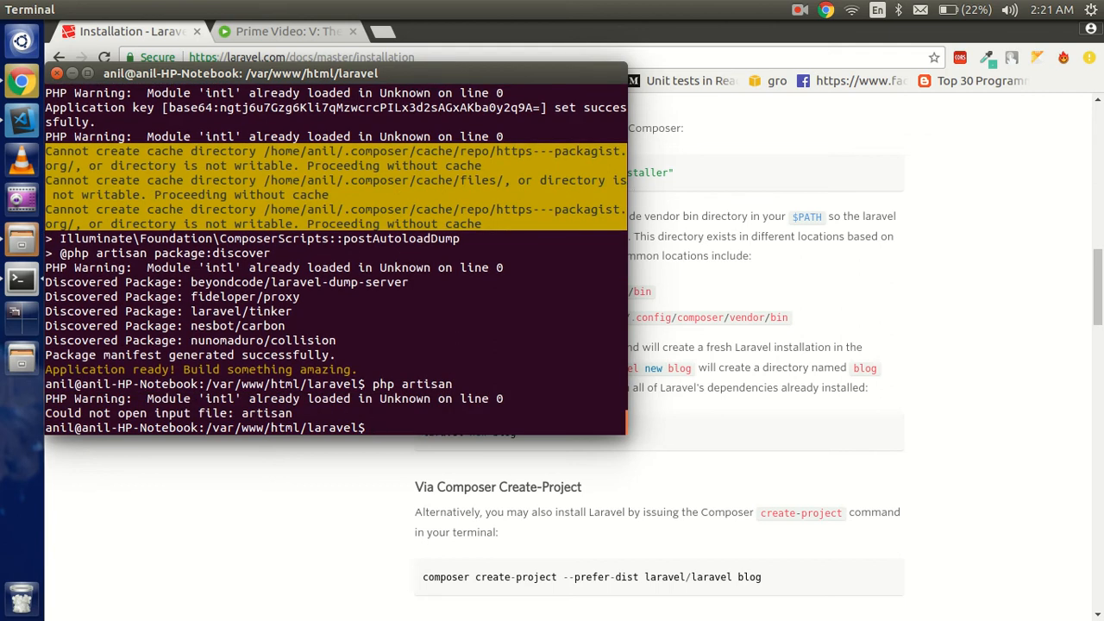
type("cd")
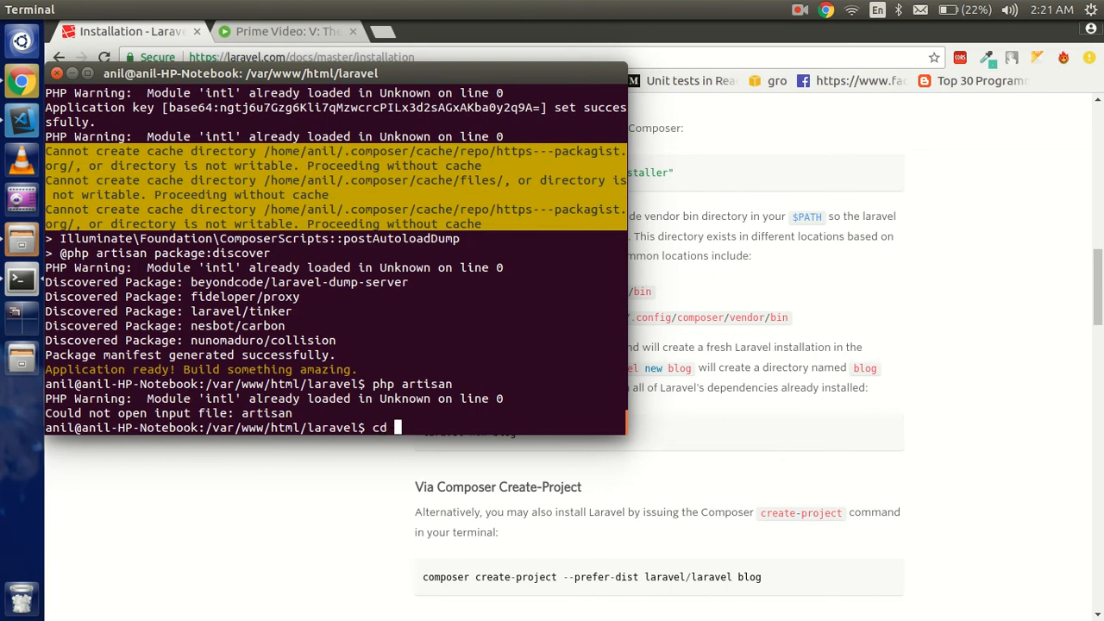
type("blog/")
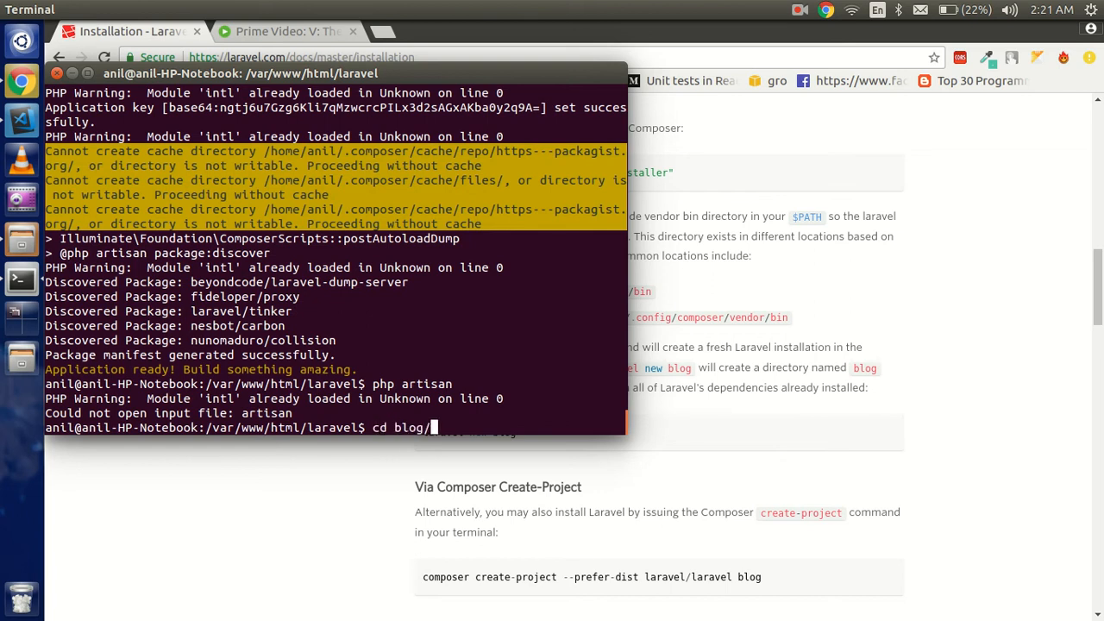
type("php artisan")
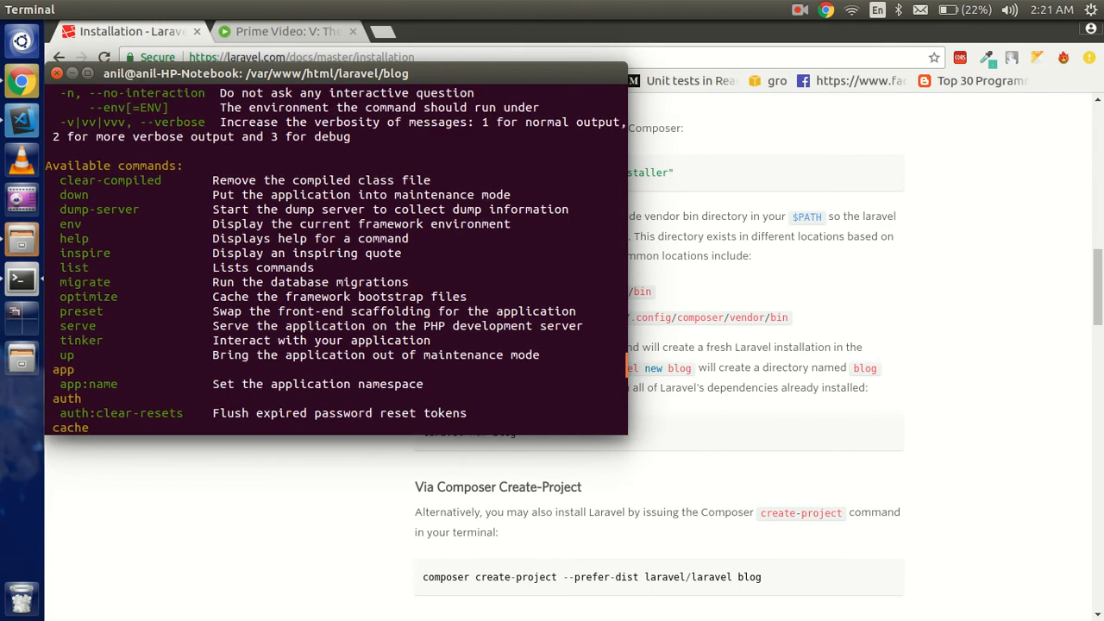
scroll("down", 3)
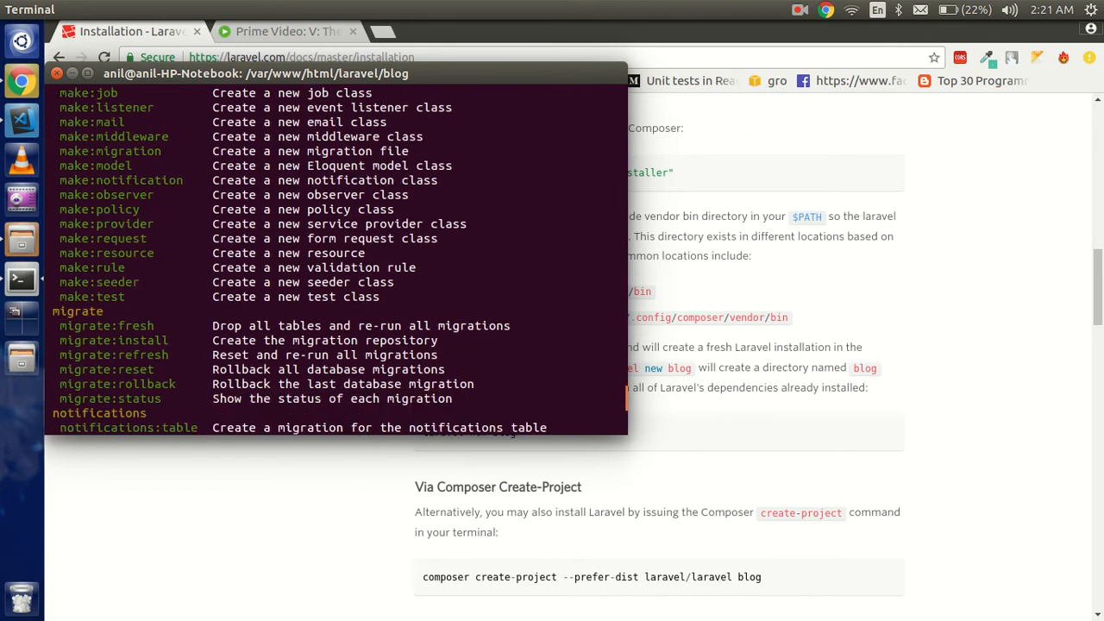
scroll("down", 3)
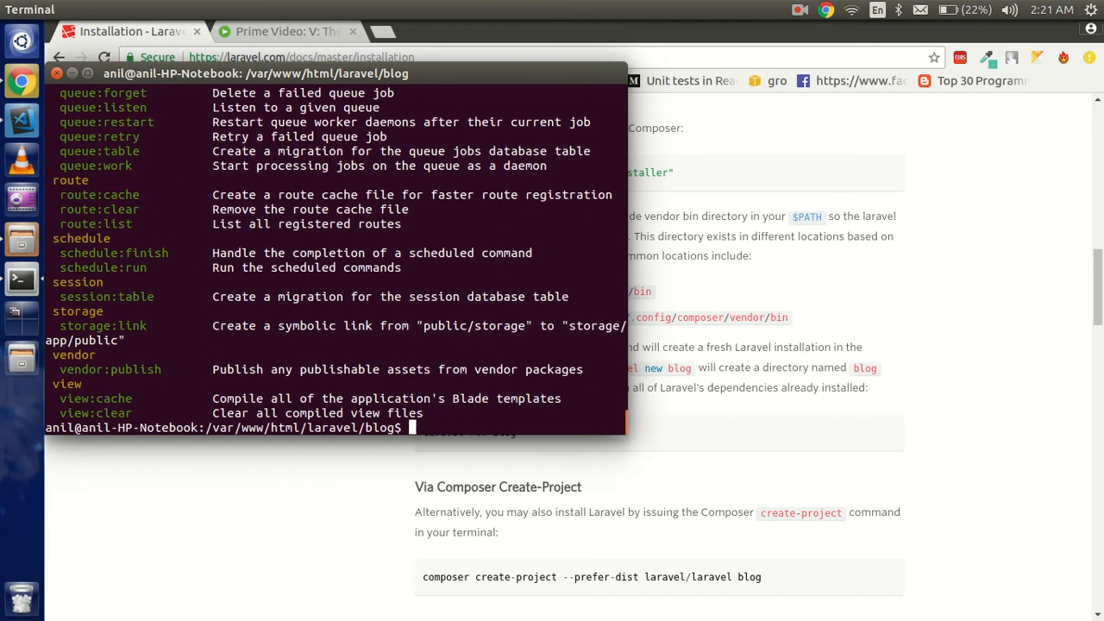
type("php artisan serve")
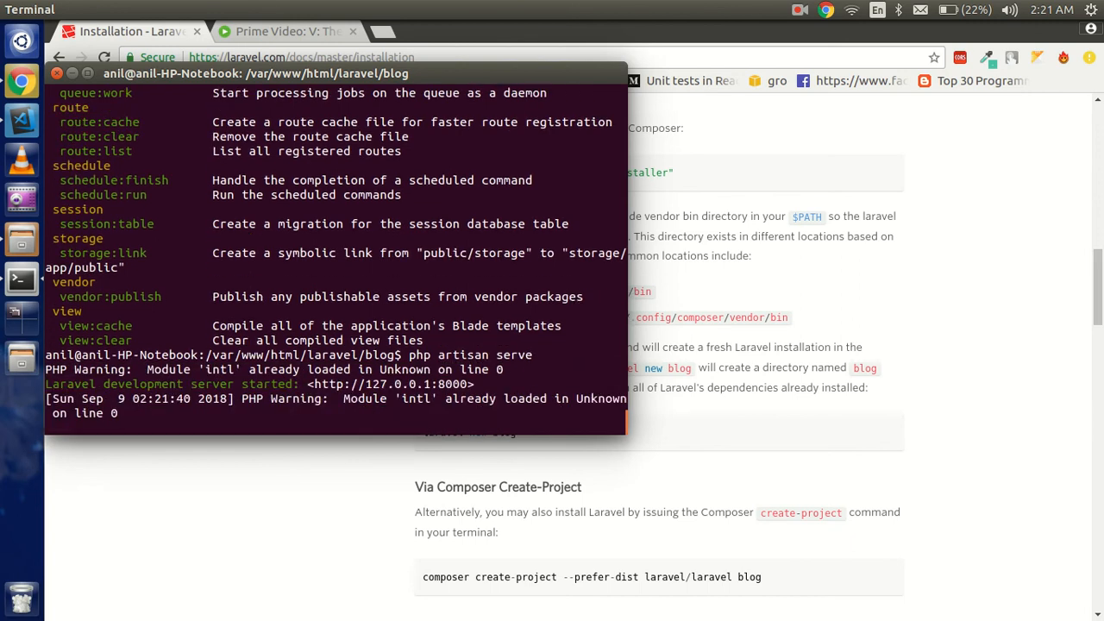
right_click(405, 397)
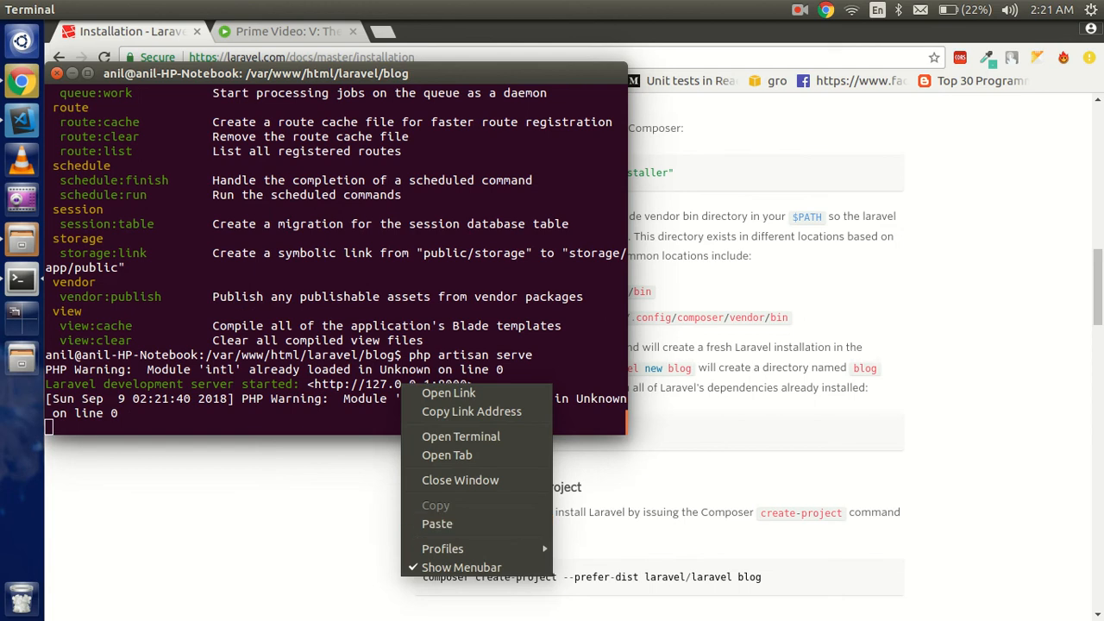
mouse_move(449, 392)
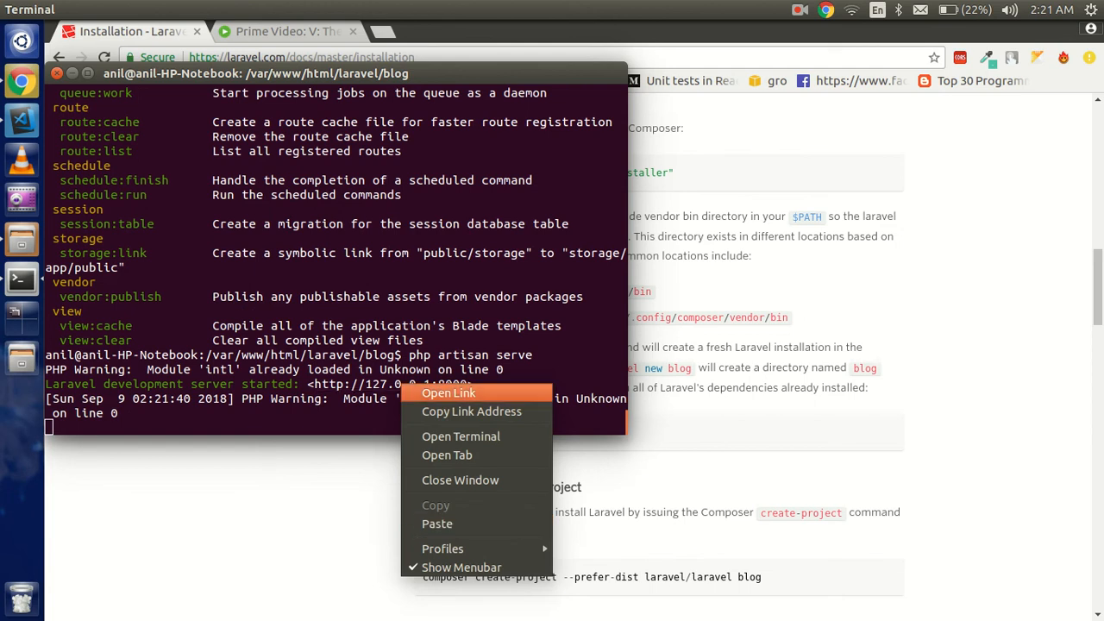
left_click(449, 393)
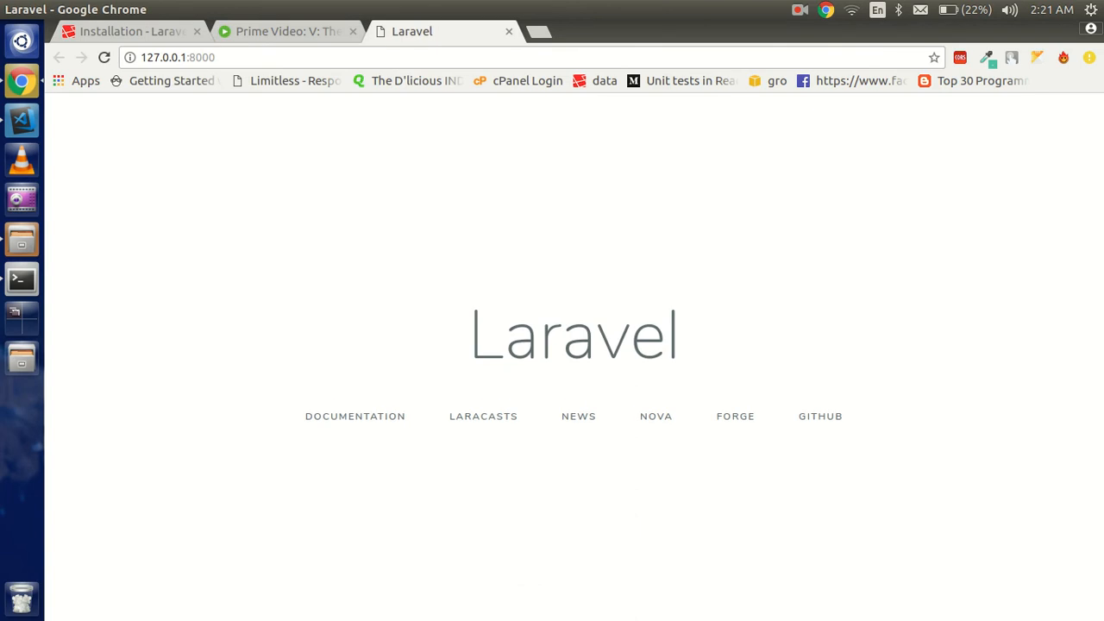
mouse_move(21, 120)
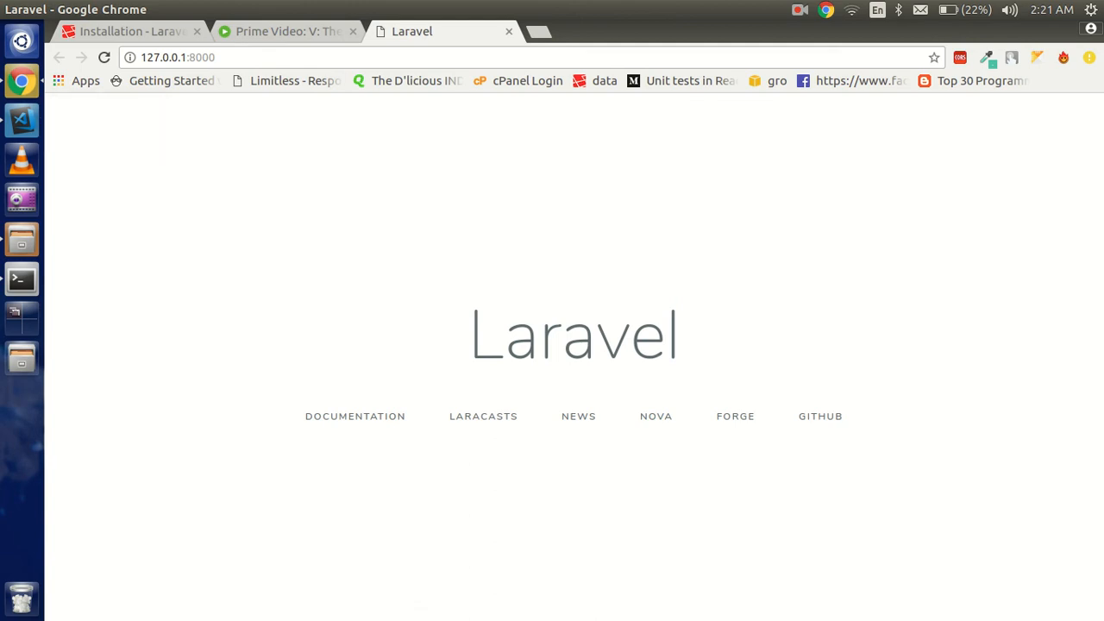
mouse_move(288, 32)
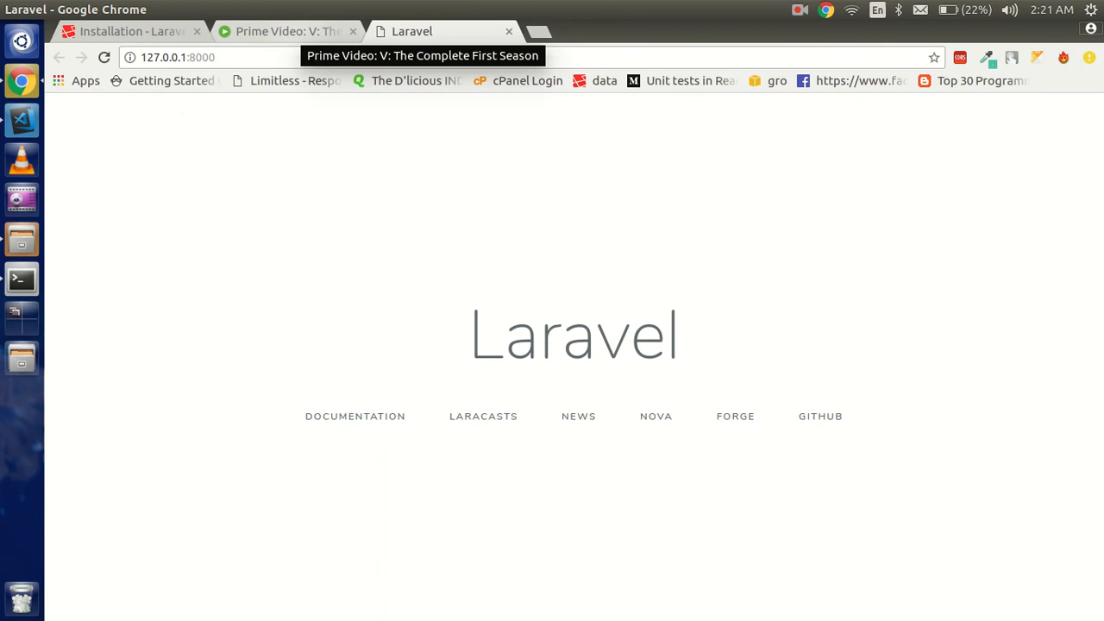
mouse_move(573, 345)
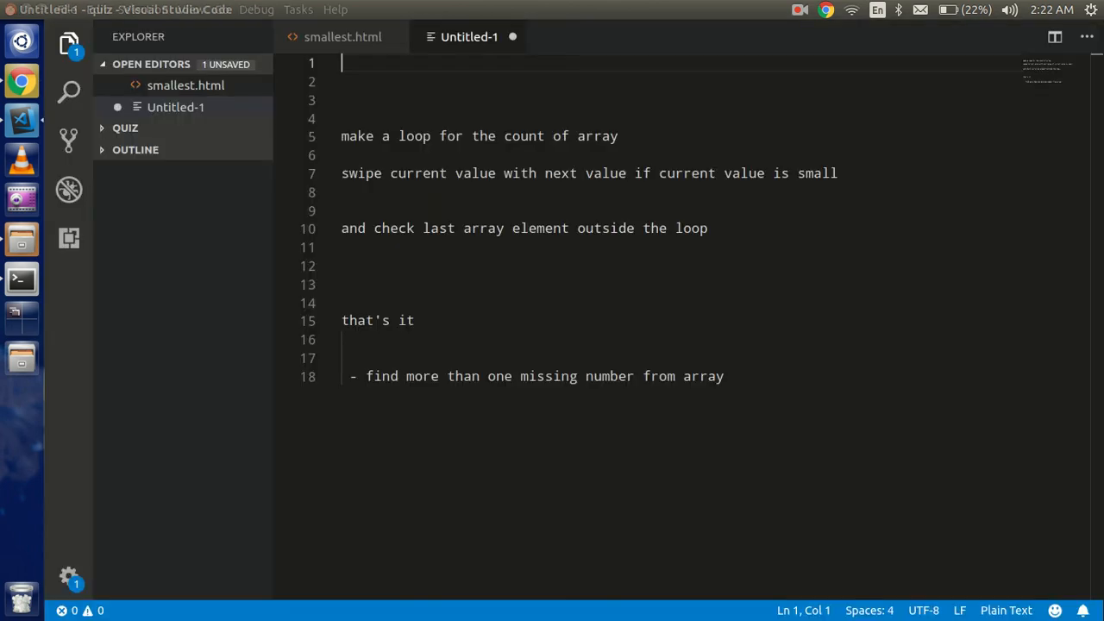
Browse File > Open Folder from Computer into var/www/html, choosing Don't Save for Untitled-1
left_click(66, 10)
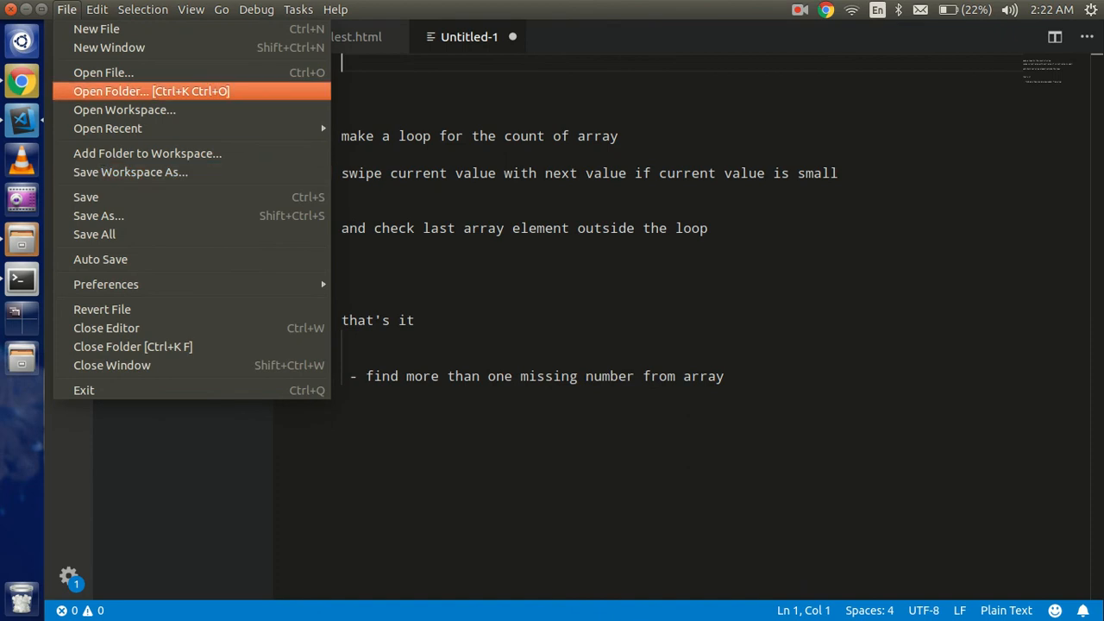
left_click(109, 91)
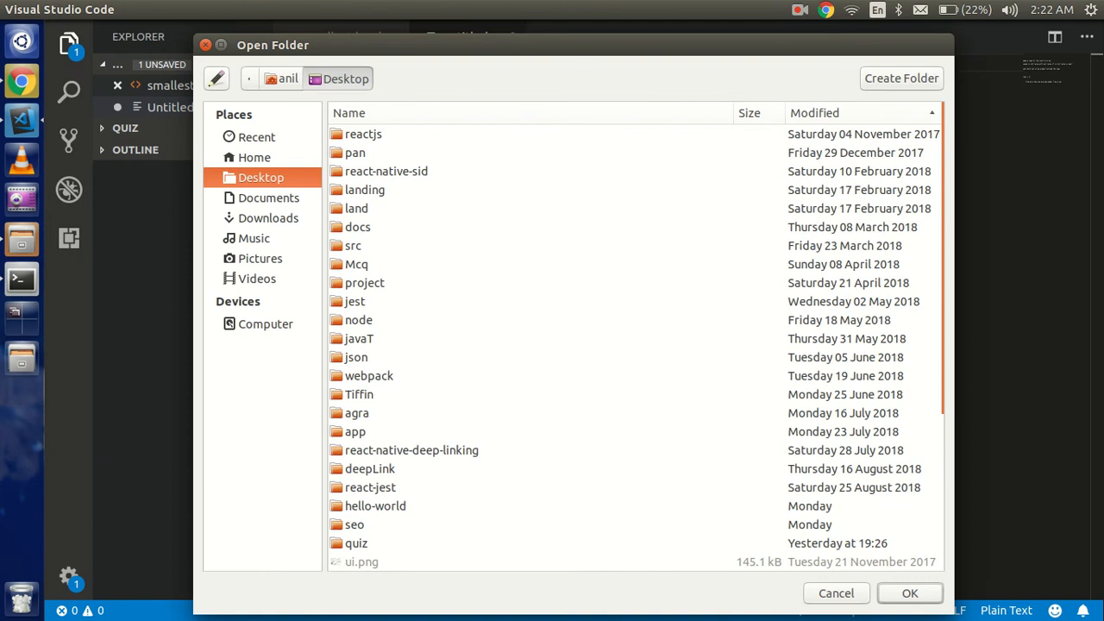
left_click(265, 324)
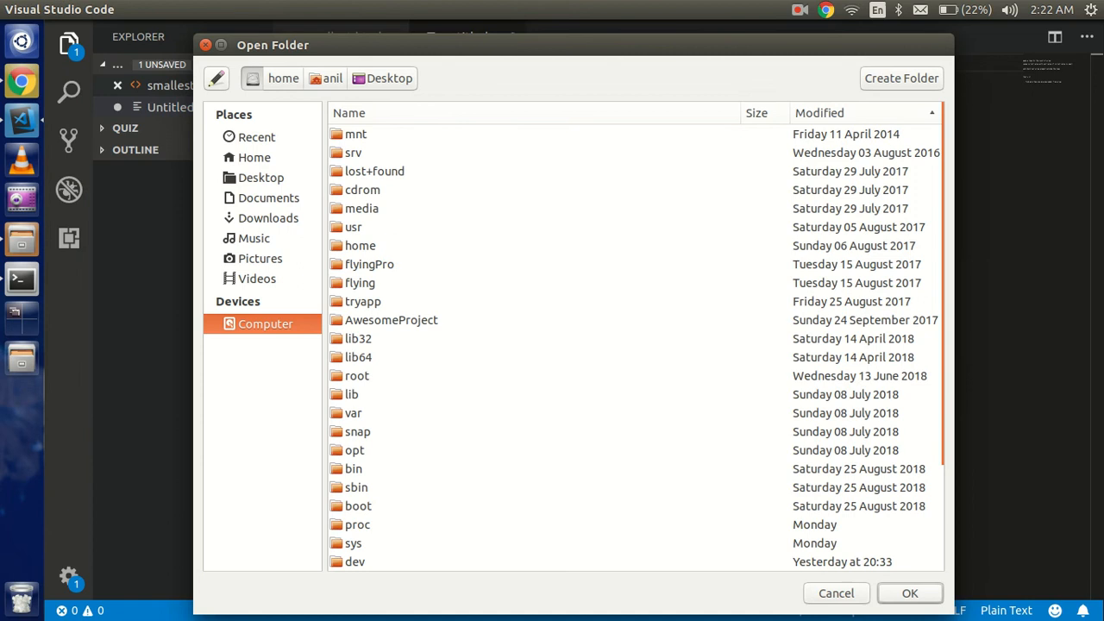
type("v")
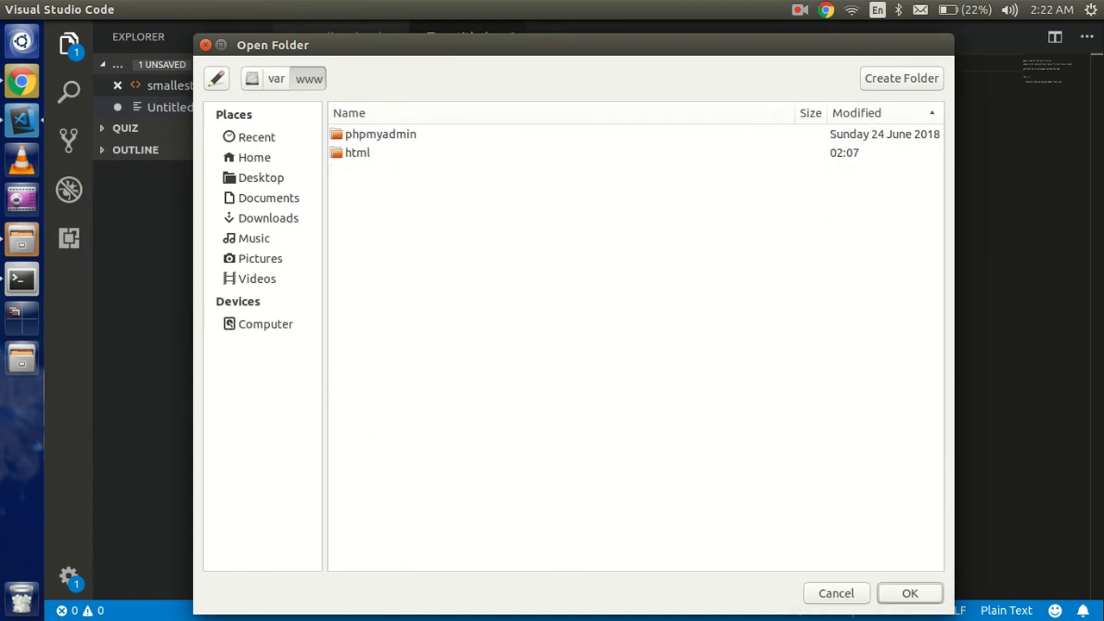
double_click(358, 153)
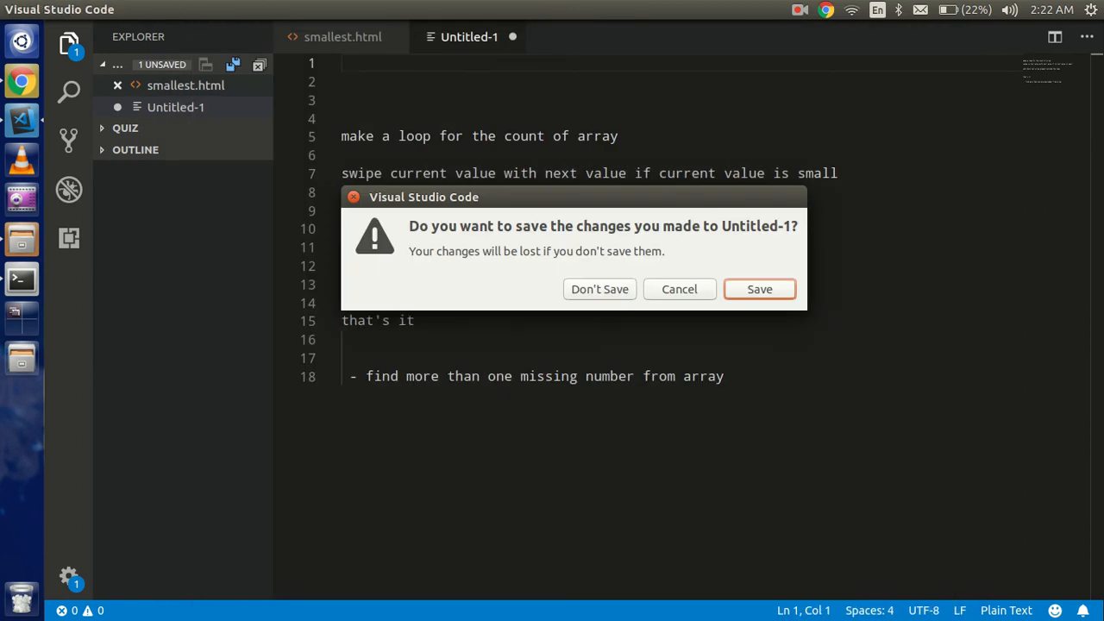
left_click(600, 289)
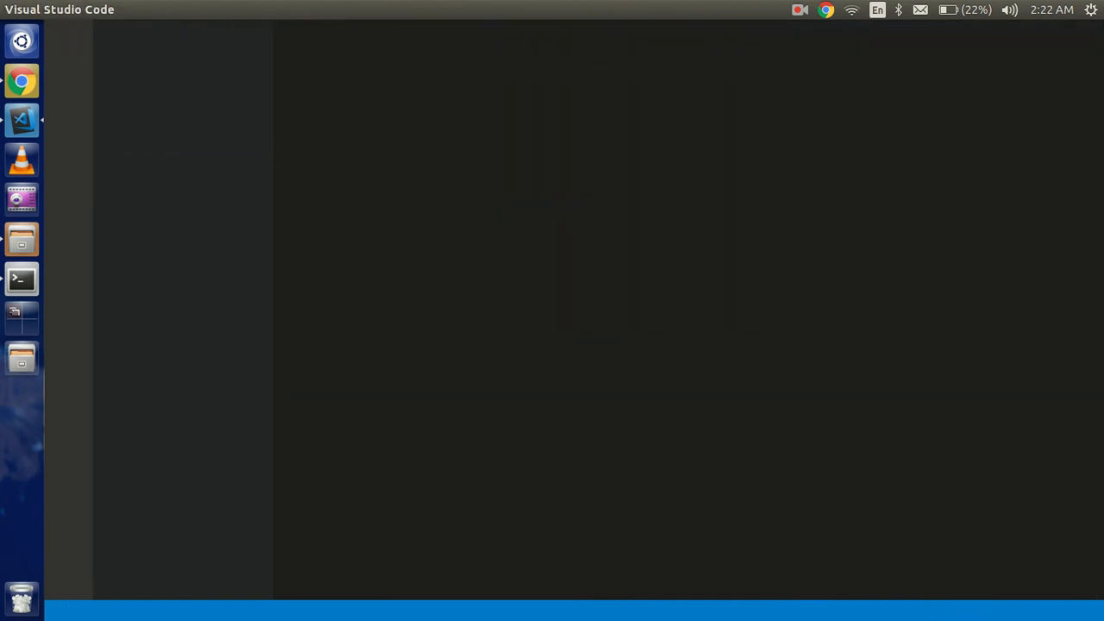
Open the blog project's .env file and expand the app folder in Explorer
left_click(22, 119)
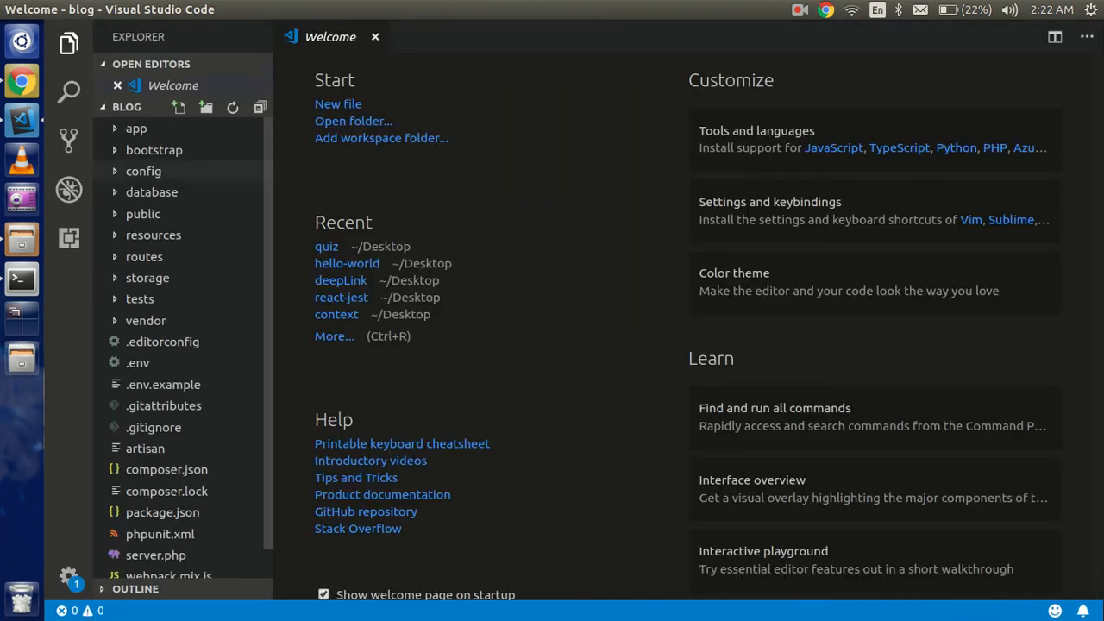
scroll("down", 3)
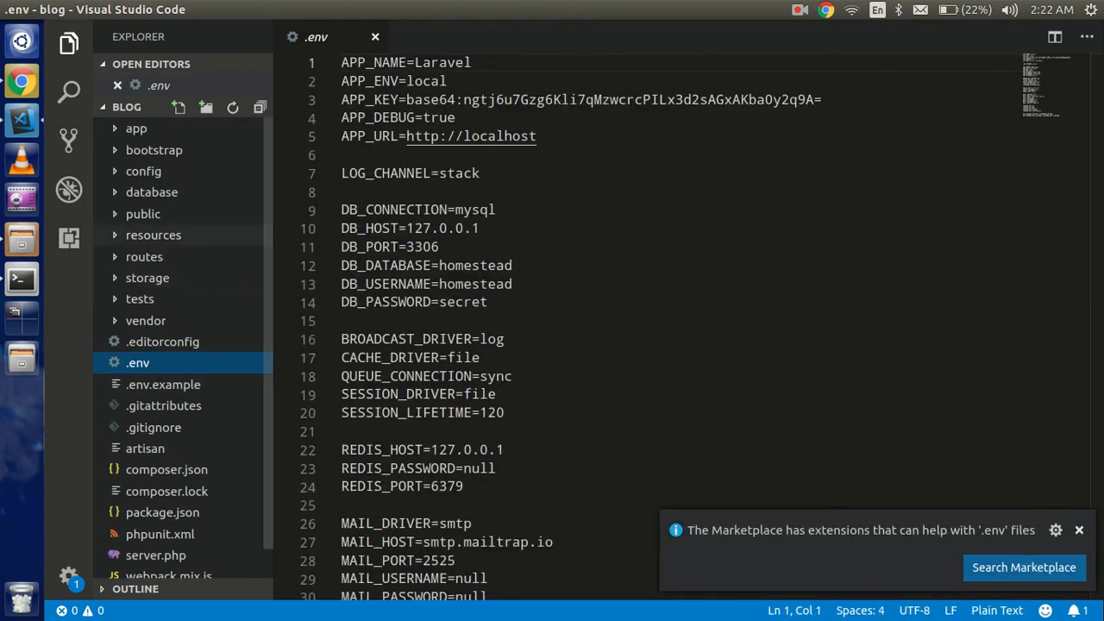
left_click(136, 128)
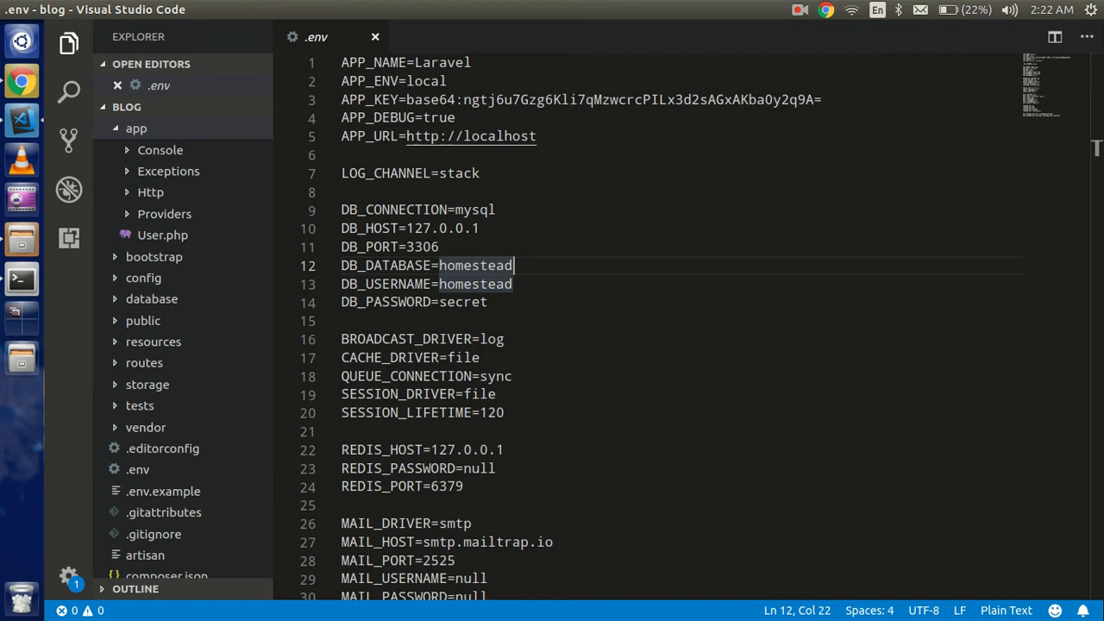
left_click(799, 10)
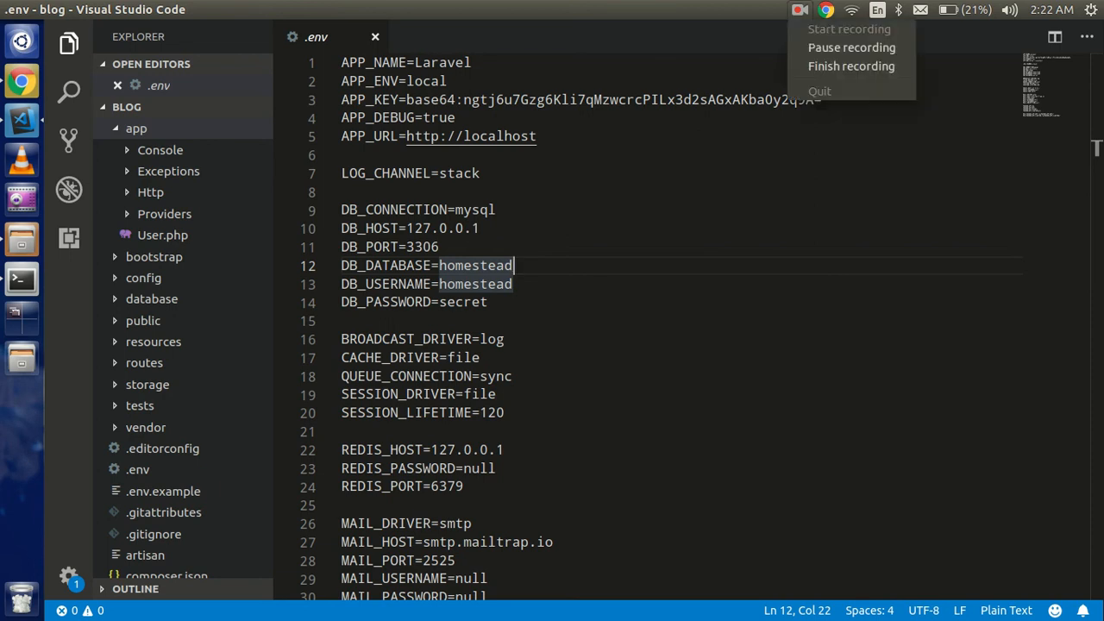